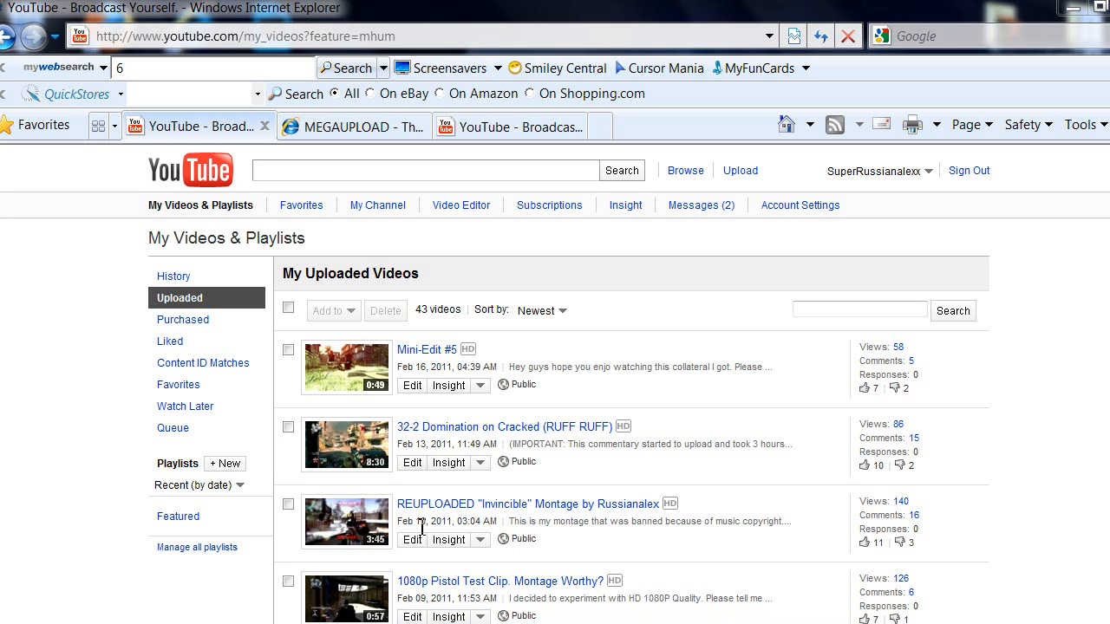
mouse_move(648, 444)
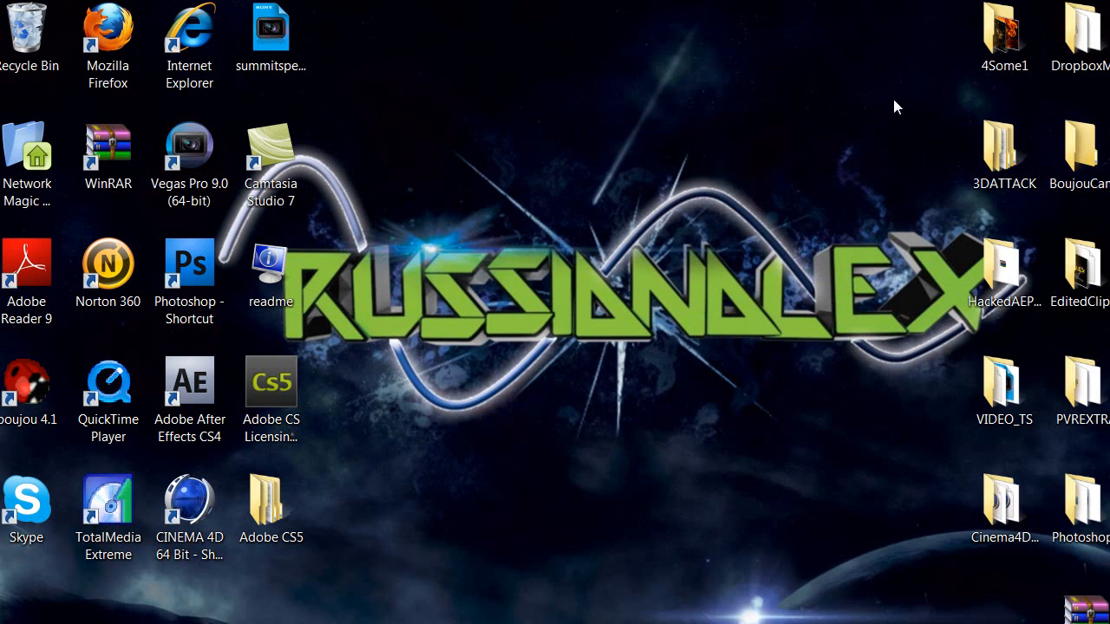
mouse_move(607, 342)
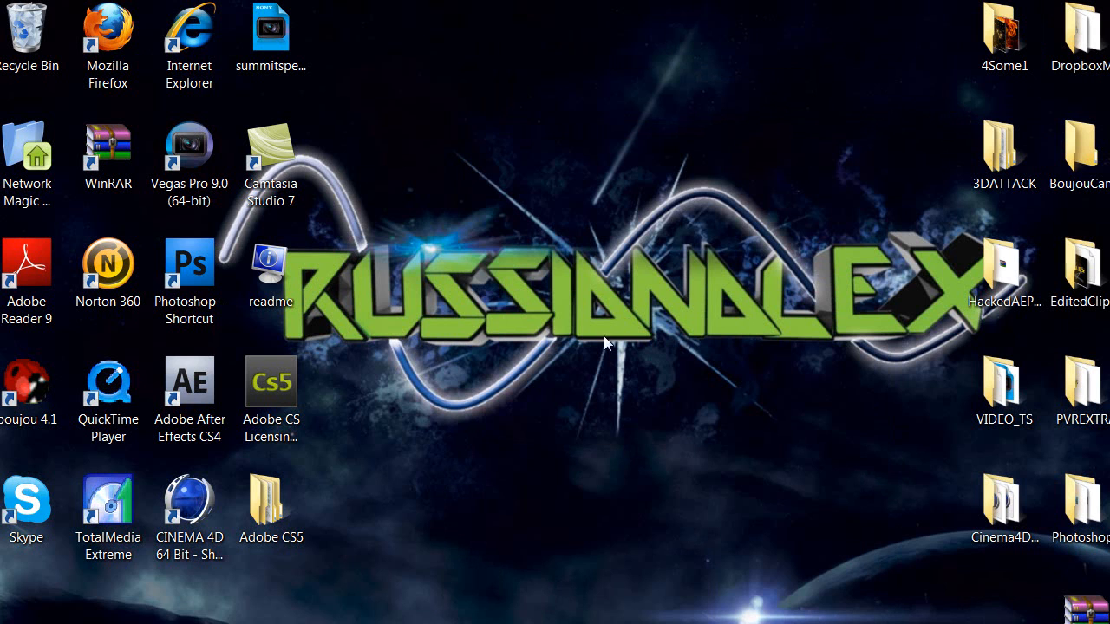
mouse_move(507, 472)
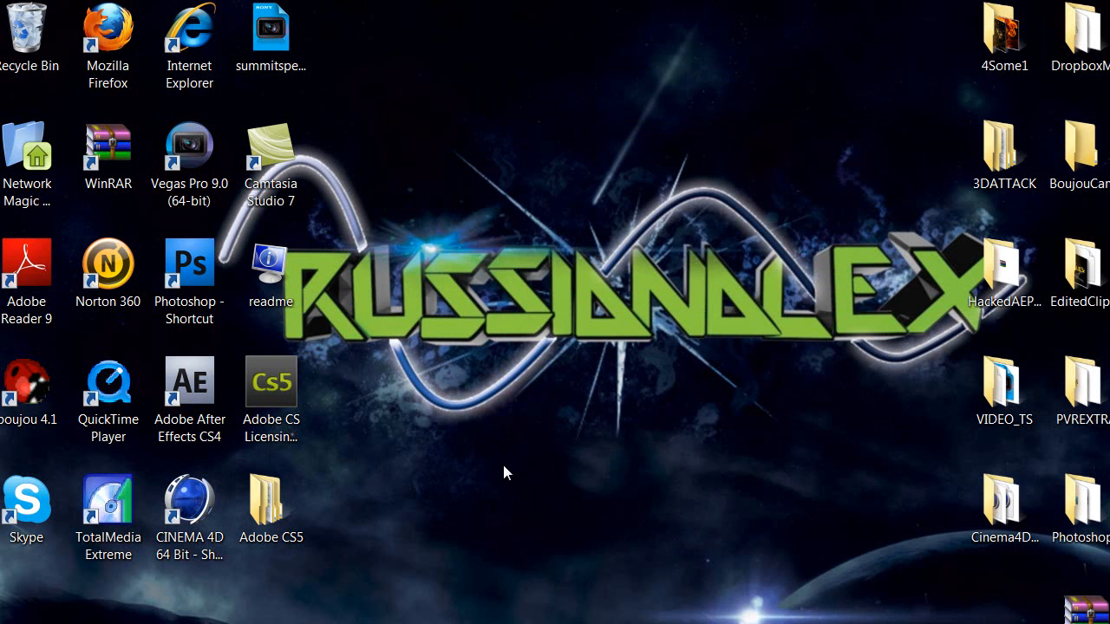
mouse_move(460, 386)
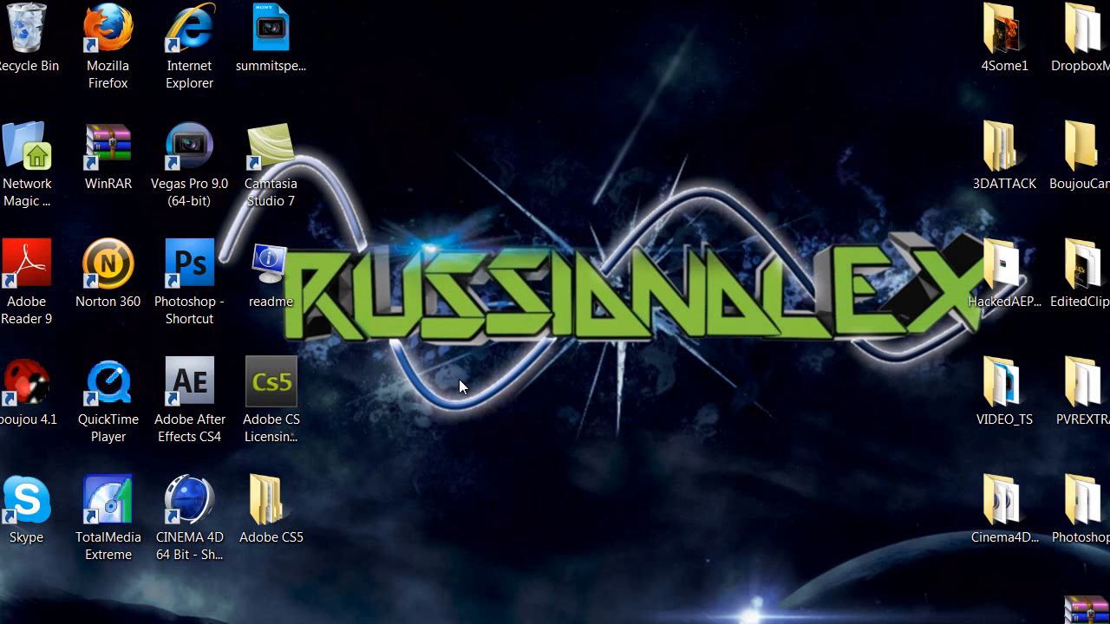
mouse_move(441, 395)
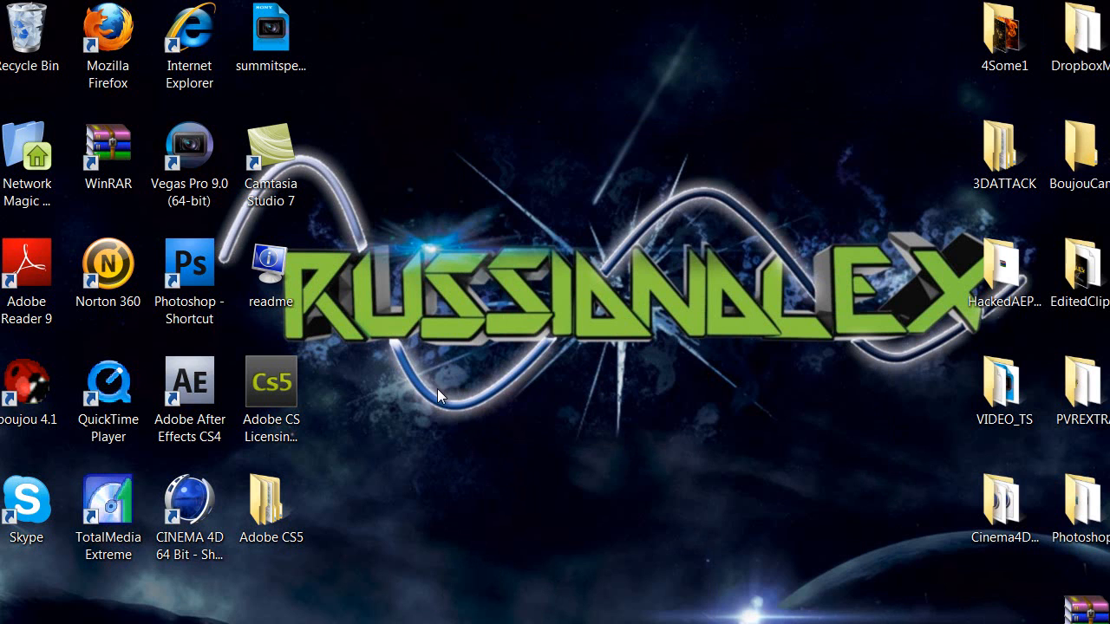
mouse_move(404, 455)
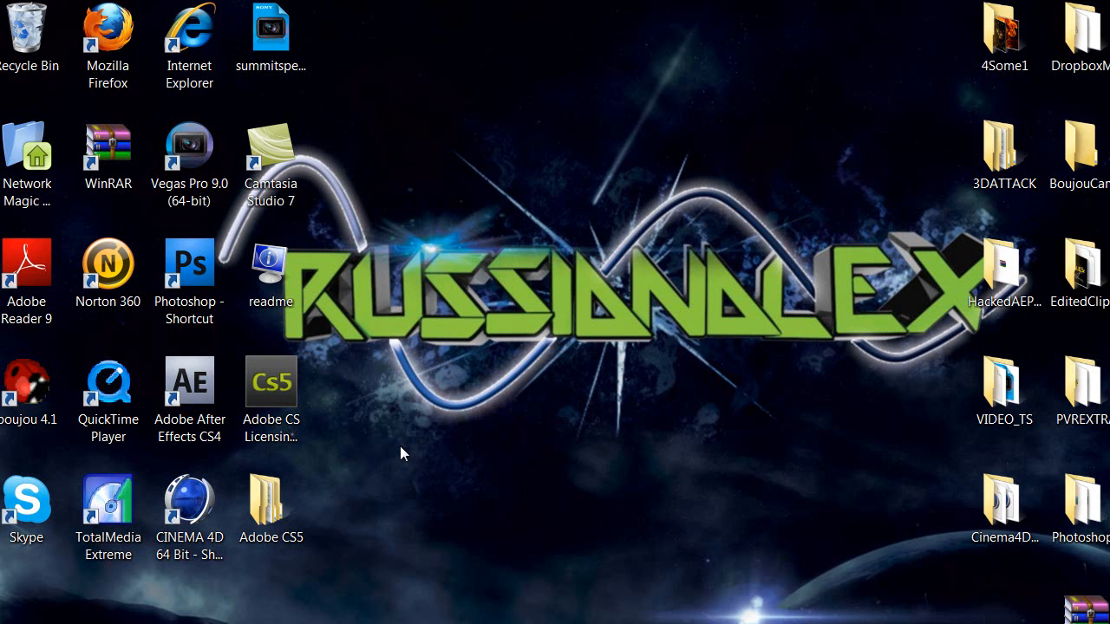
mouse_move(397, 455)
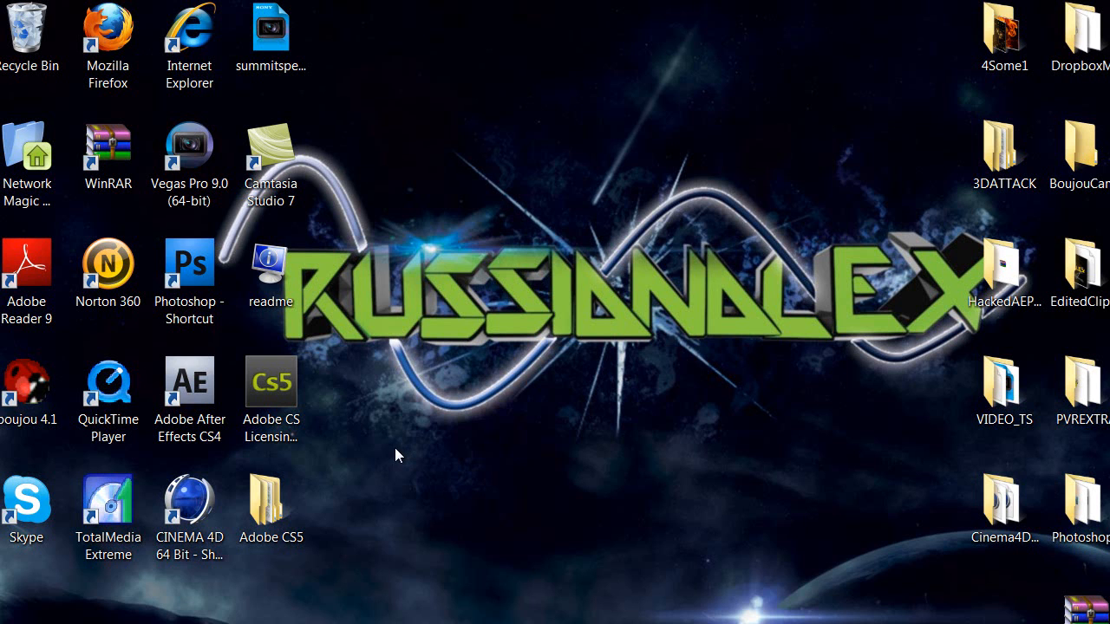
mouse_move(360, 492)
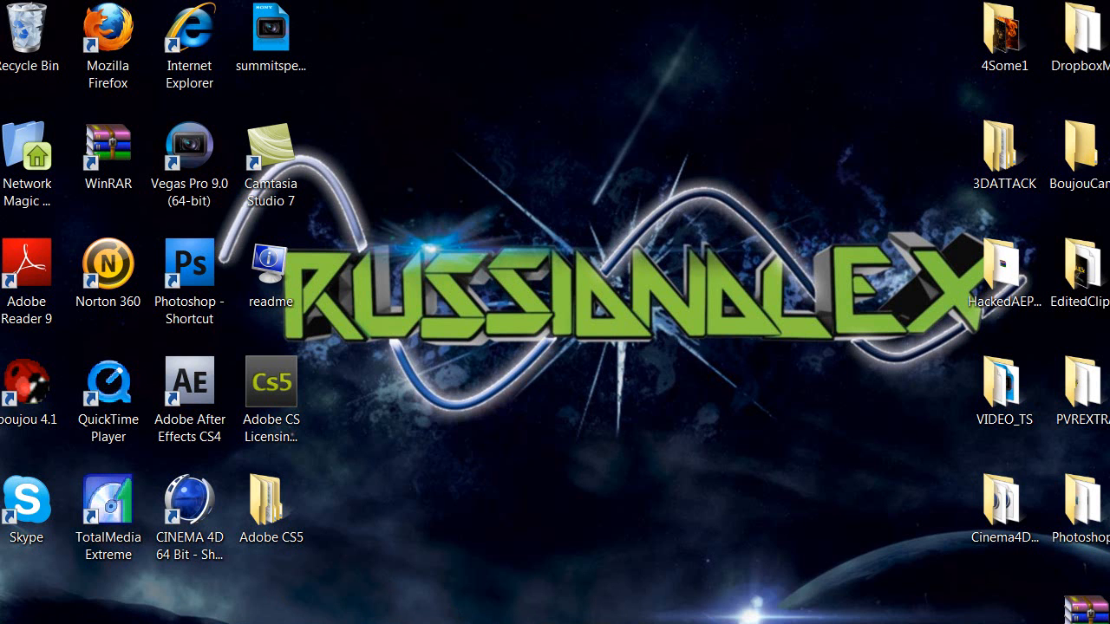
Launch After Effects and create Comp 1 using the HDV/HDTV 720 29.97 preset
double_click(189, 381)
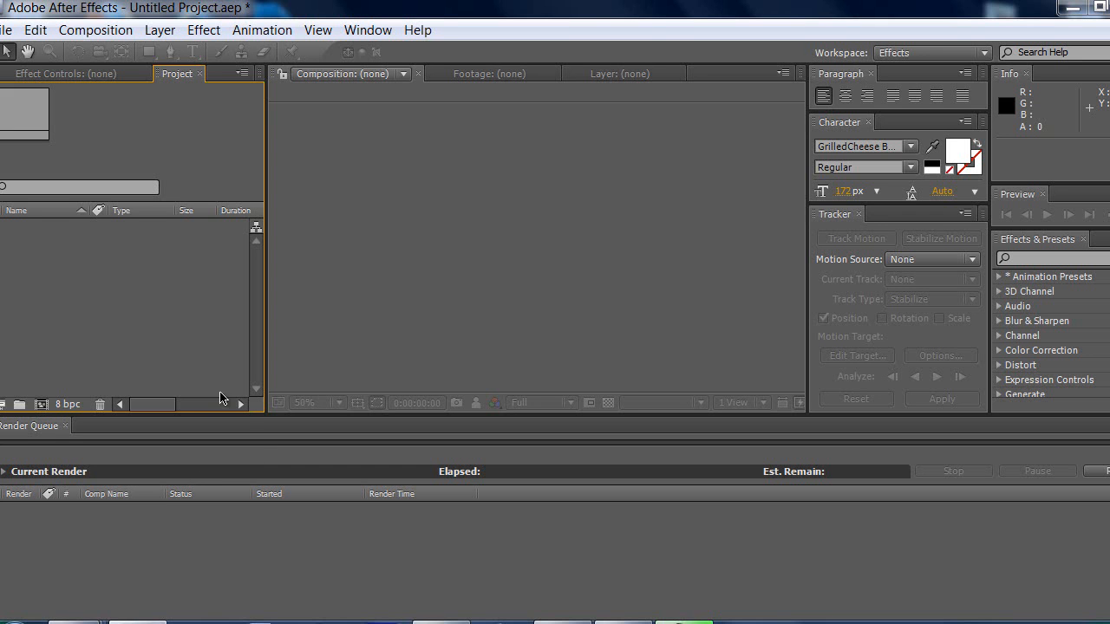
click(95, 29)
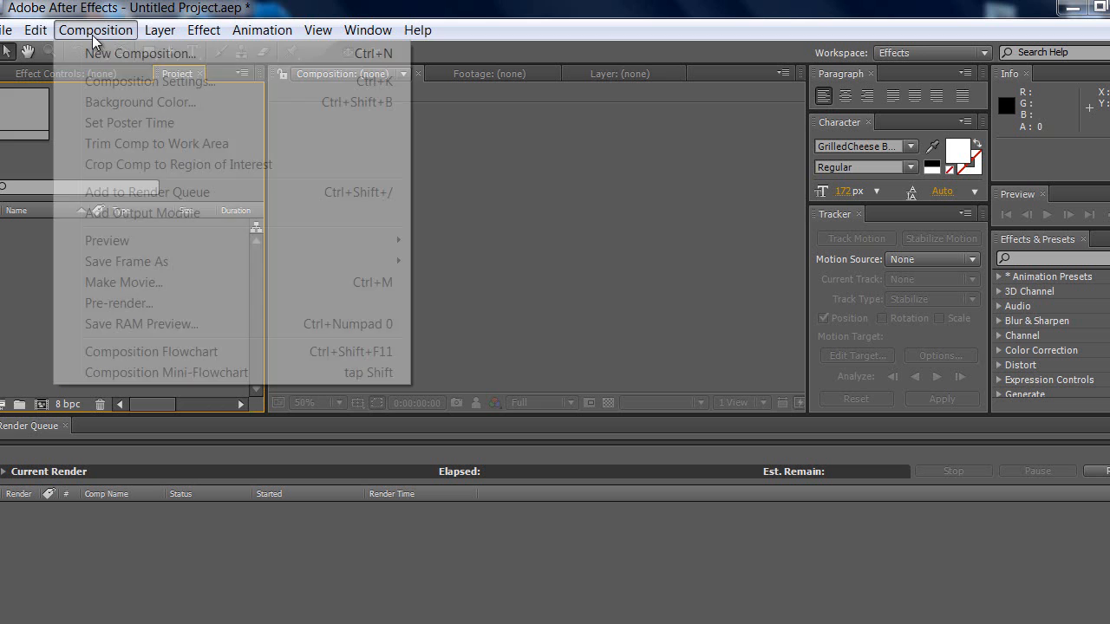
click(150, 81)
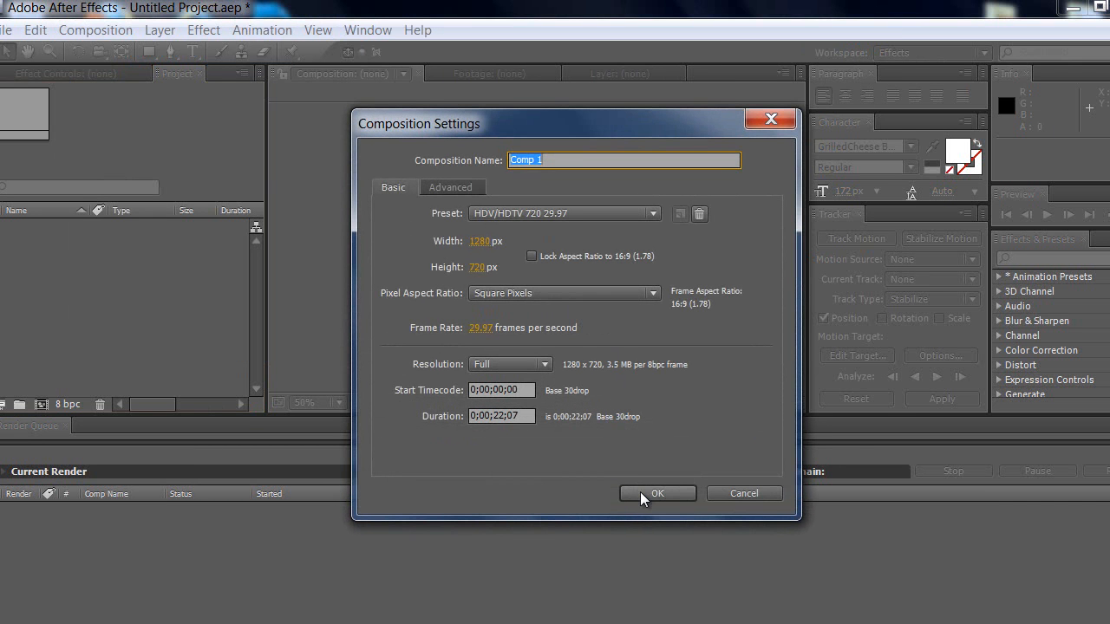
click(658, 494)
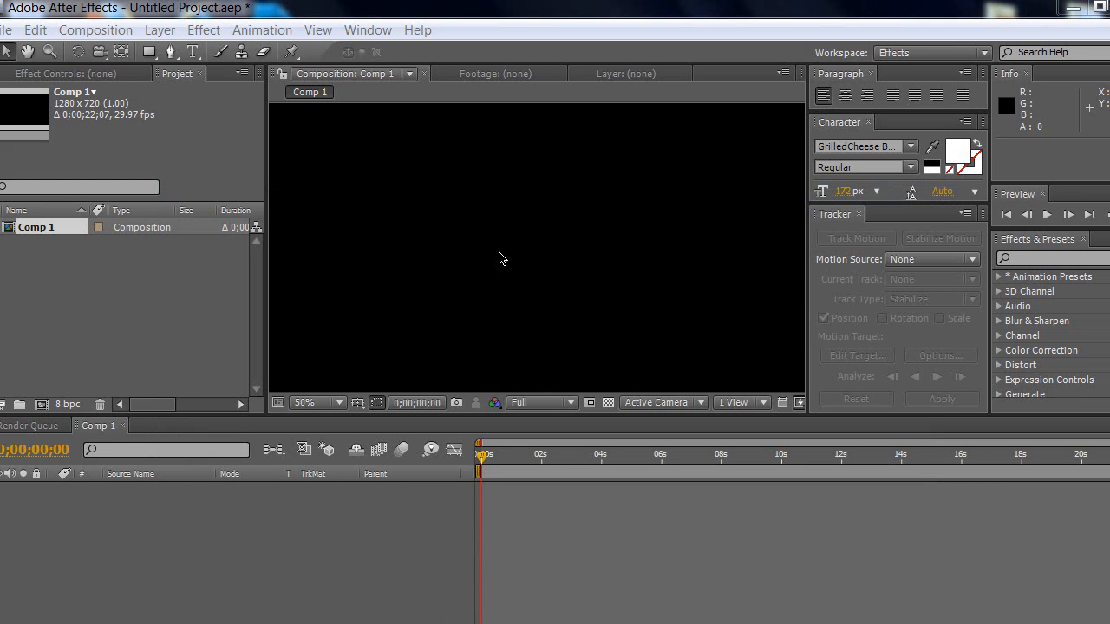
mouse_move(290, 366)
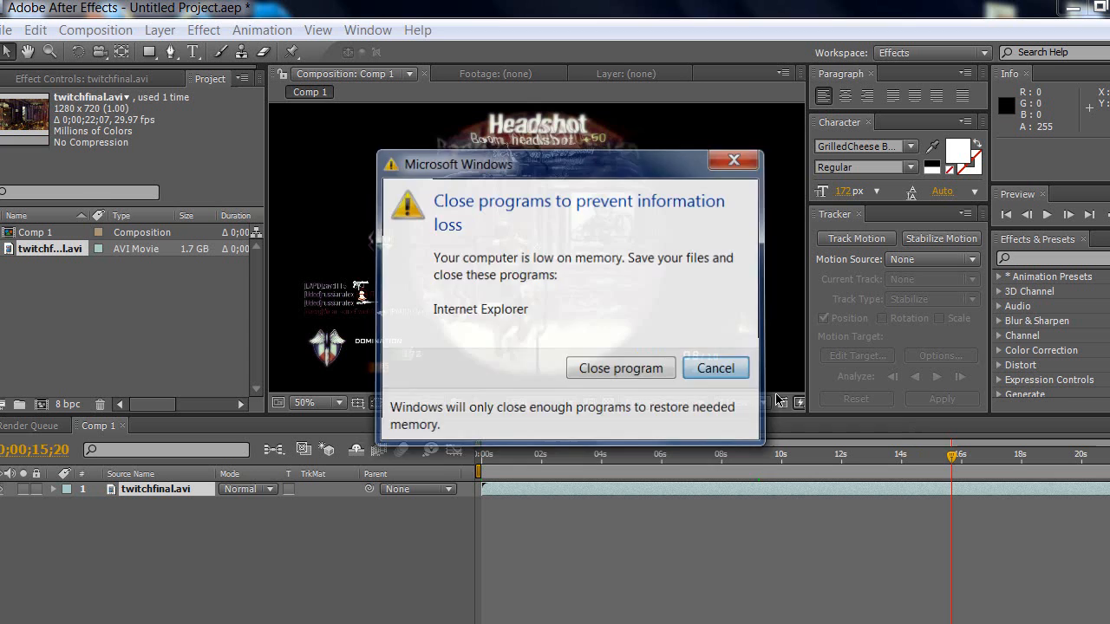
Dismiss the low-memory warning and move the current time to about 12 seconds
click(715, 368)
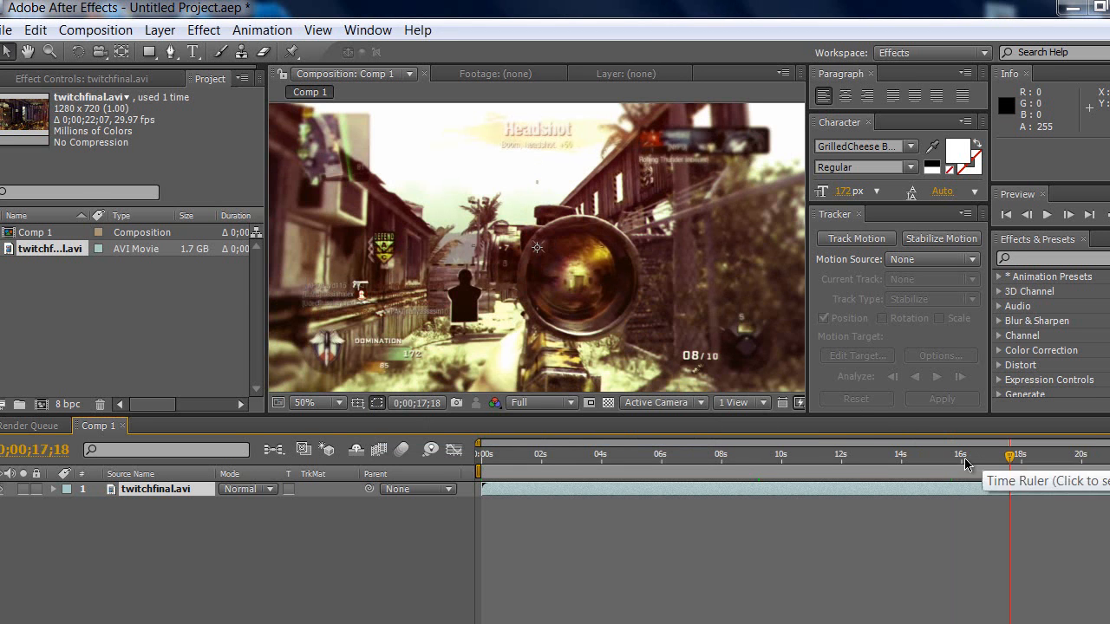
click(859, 453)
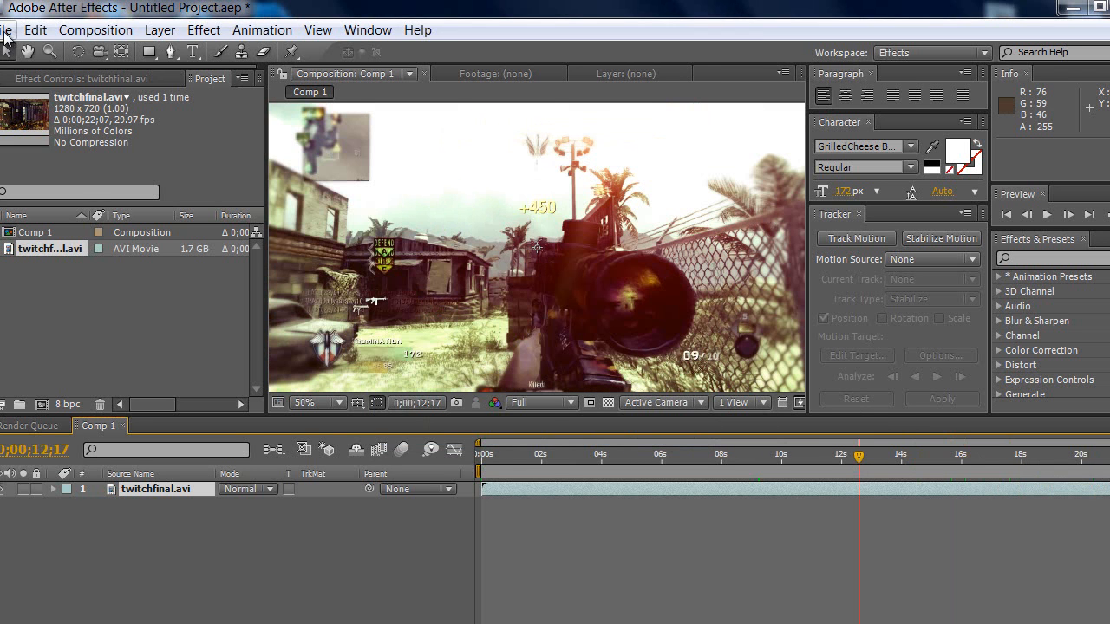
click(9, 29)
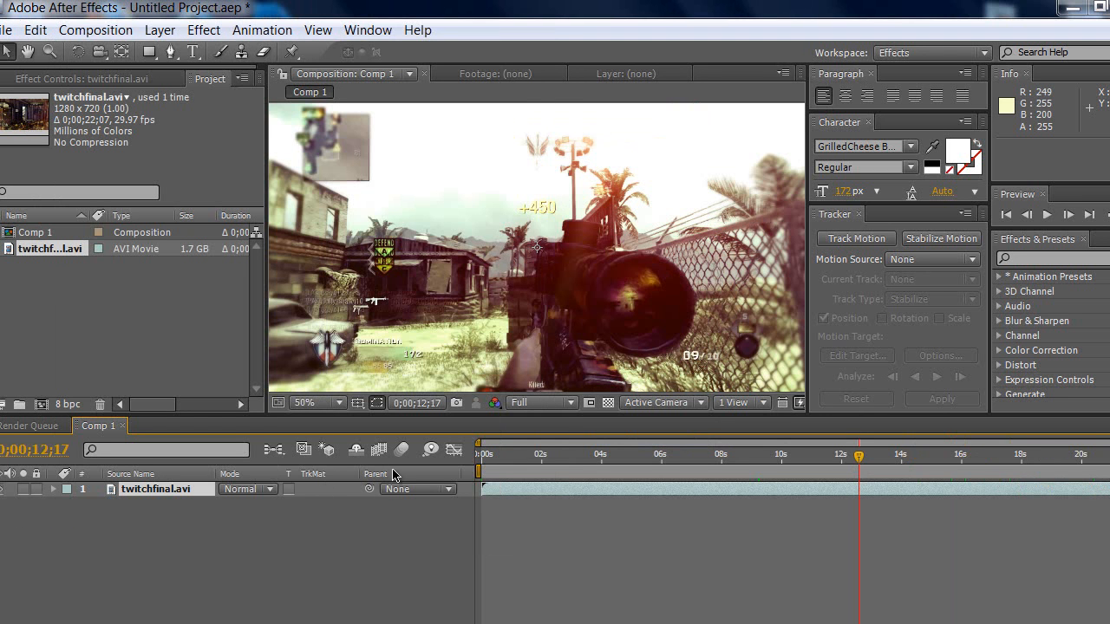
mouse_move(139, 477)
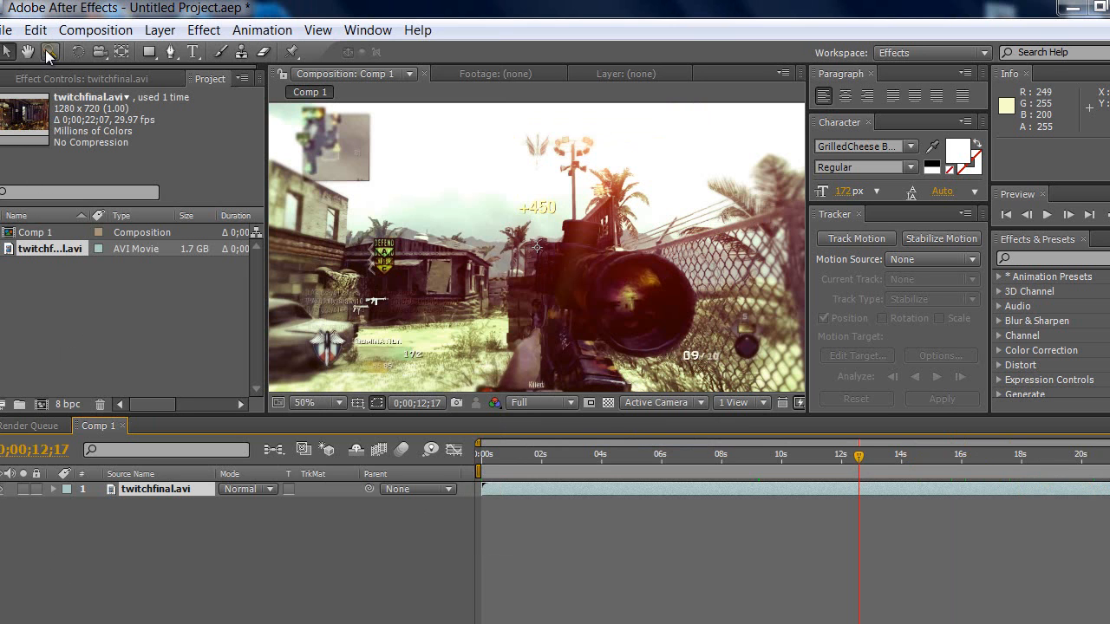
click(35, 29)
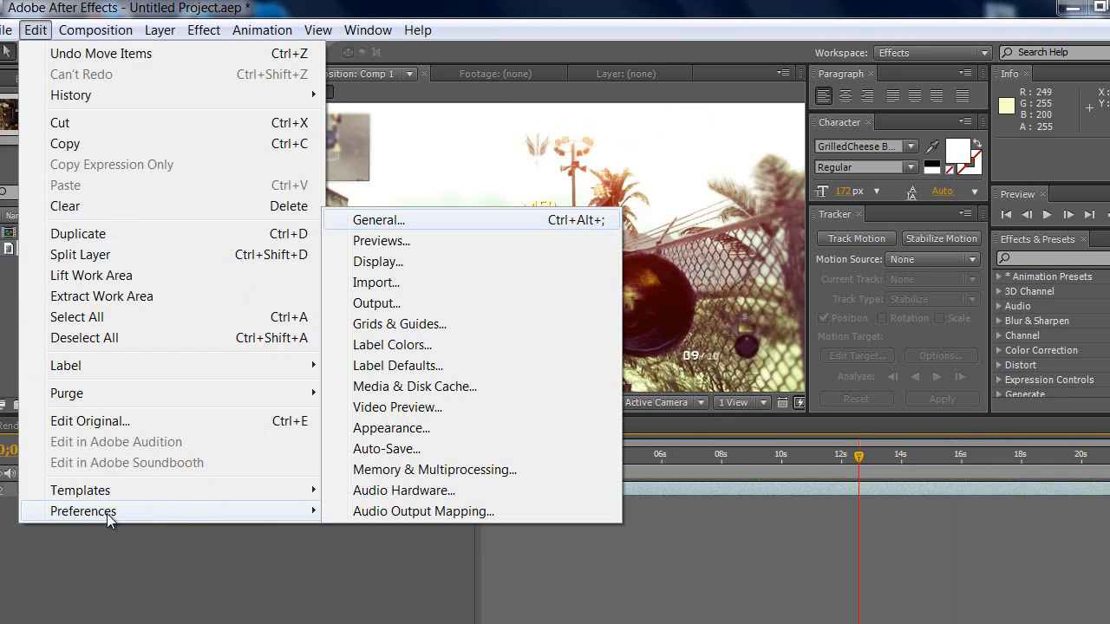
mouse_move(384, 237)
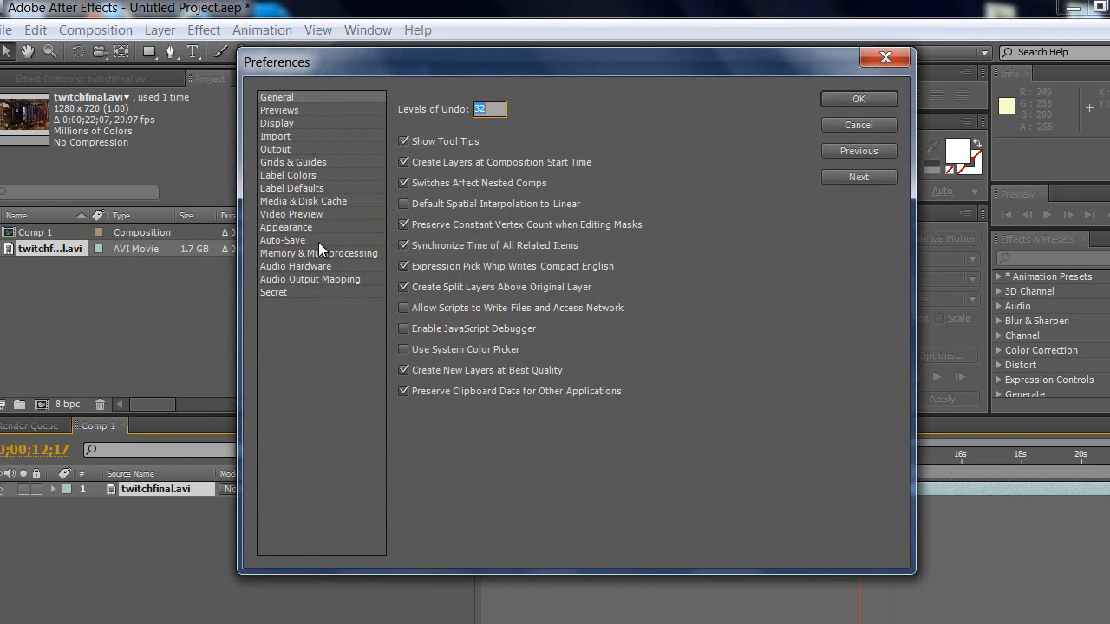
mouse_move(280, 293)
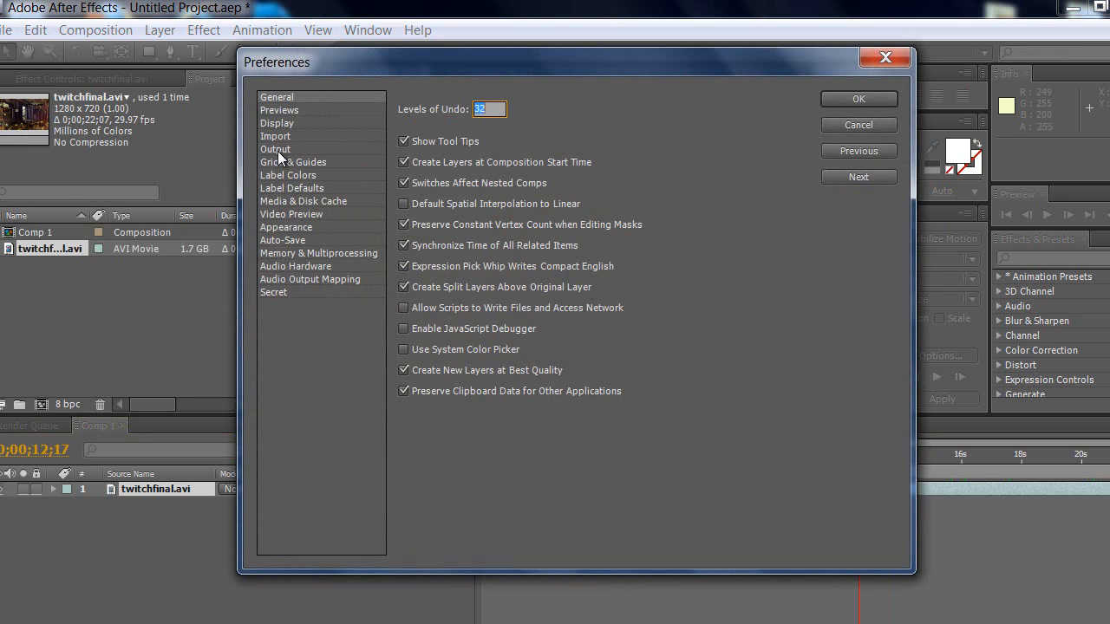
mouse_move(281, 295)
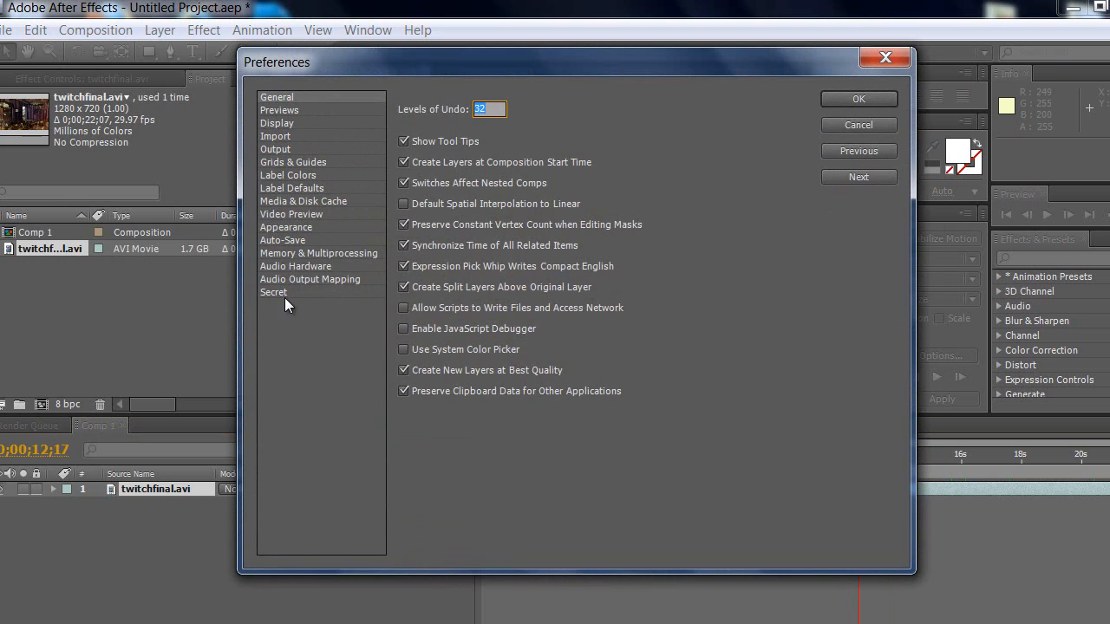
Switch the Preferences dialog to the Secret category
click(273, 292)
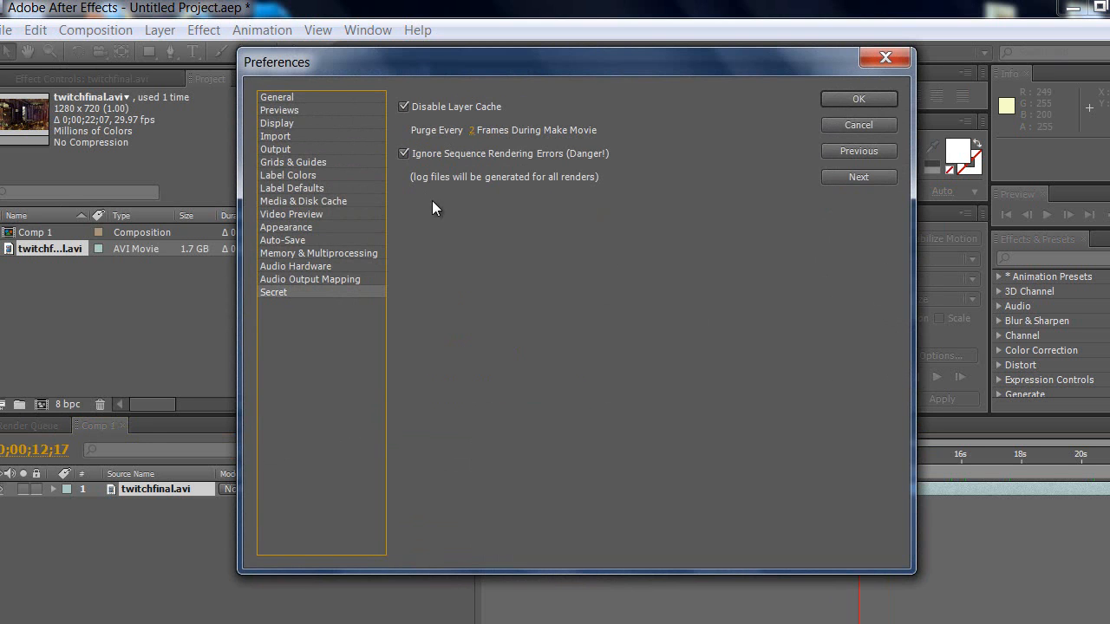
Toggle Disable Layer Cache and Ignore Sequence Rendering Errors, leaving both checked
click(403, 107)
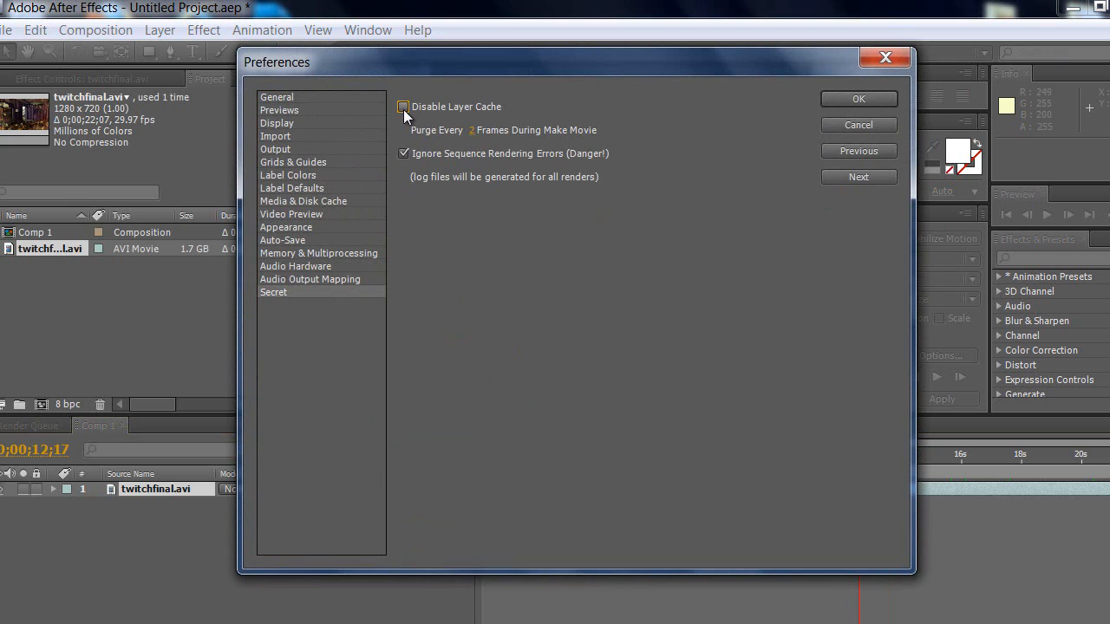
click(403, 106)
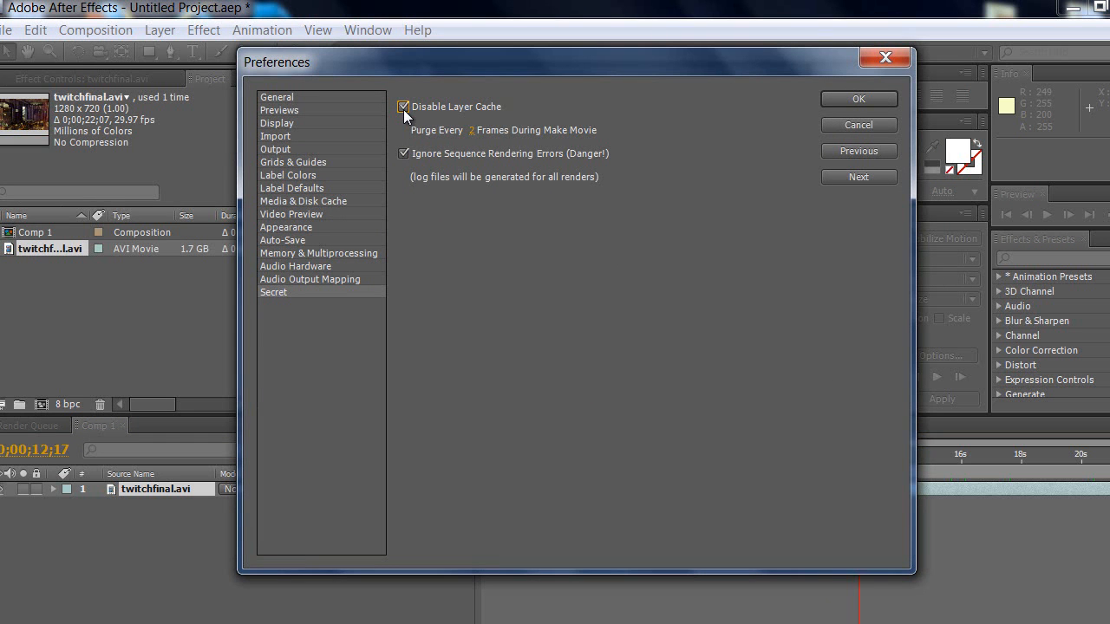
mouse_move(477, 150)
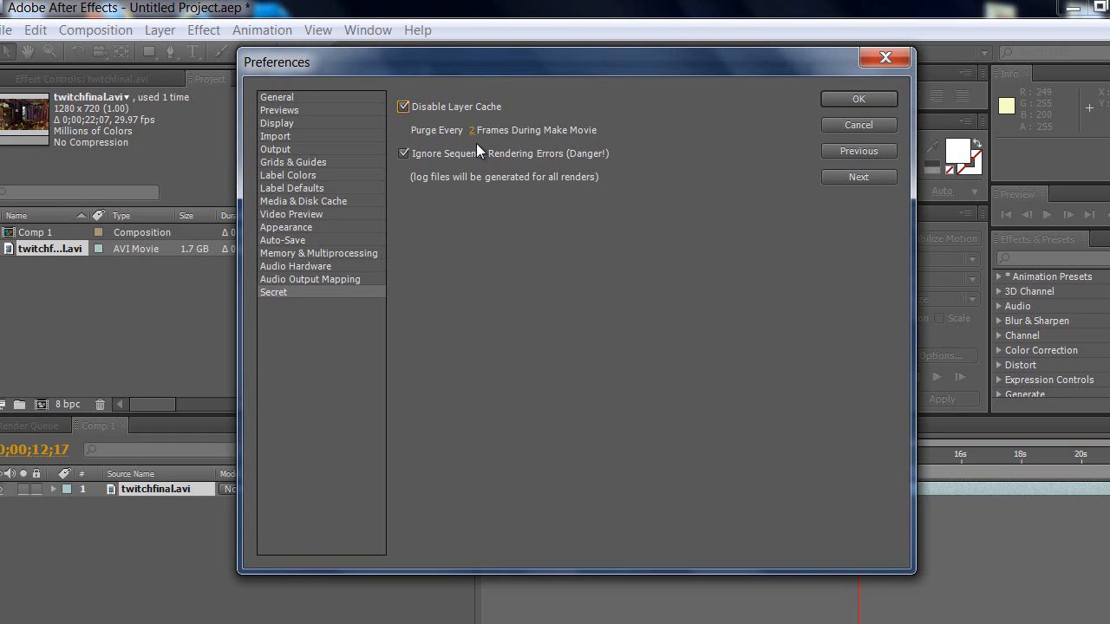
mouse_move(464, 148)
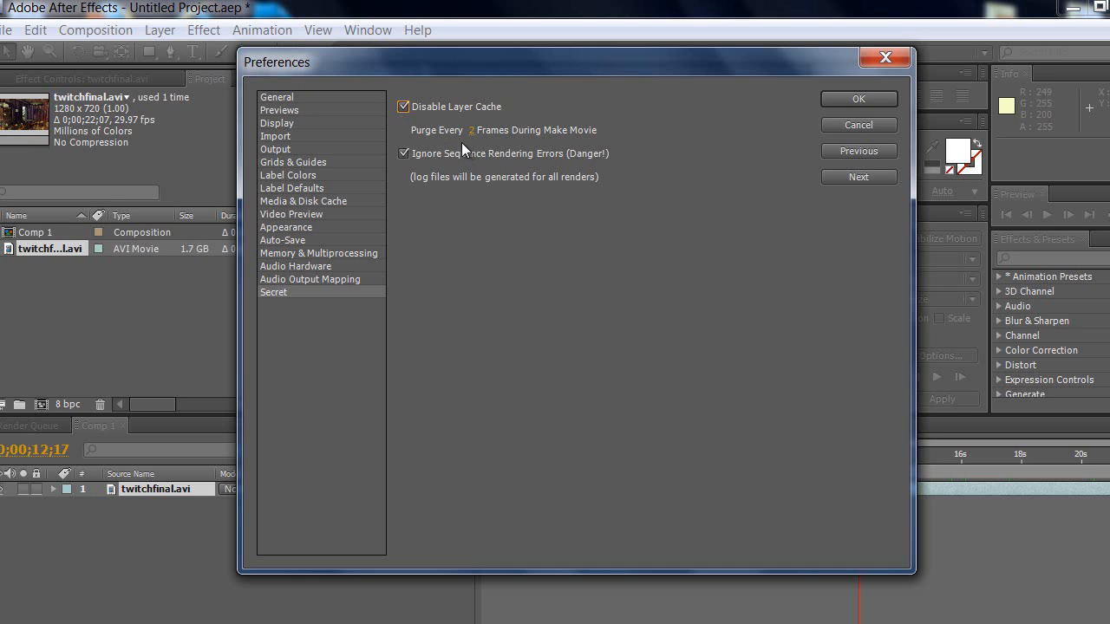
mouse_move(482, 145)
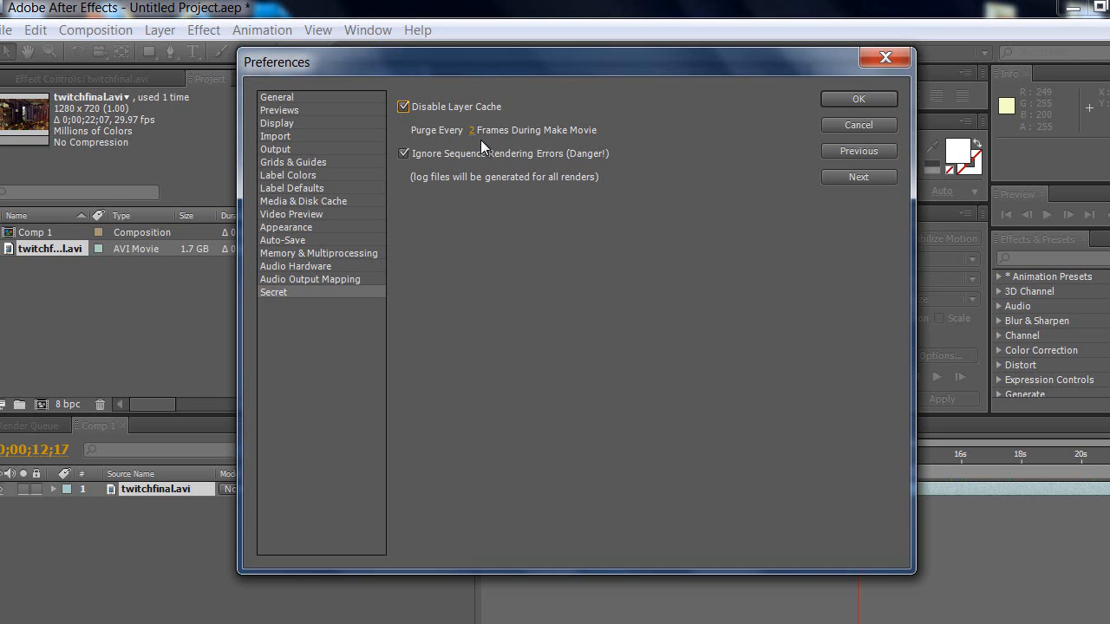
mouse_move(412, 169)
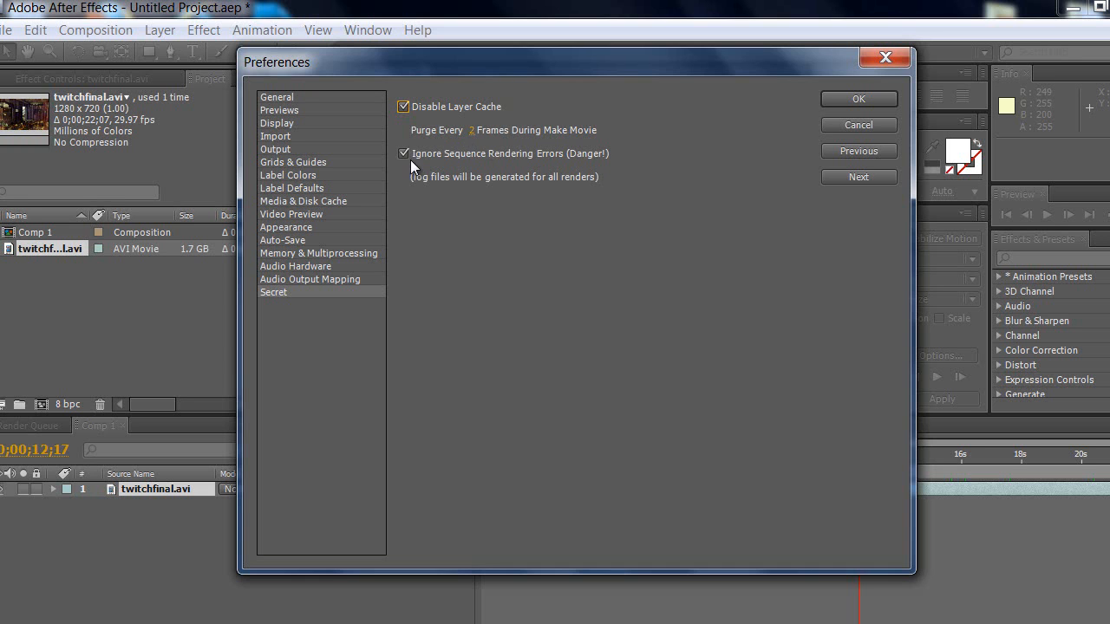
click(403, 153)
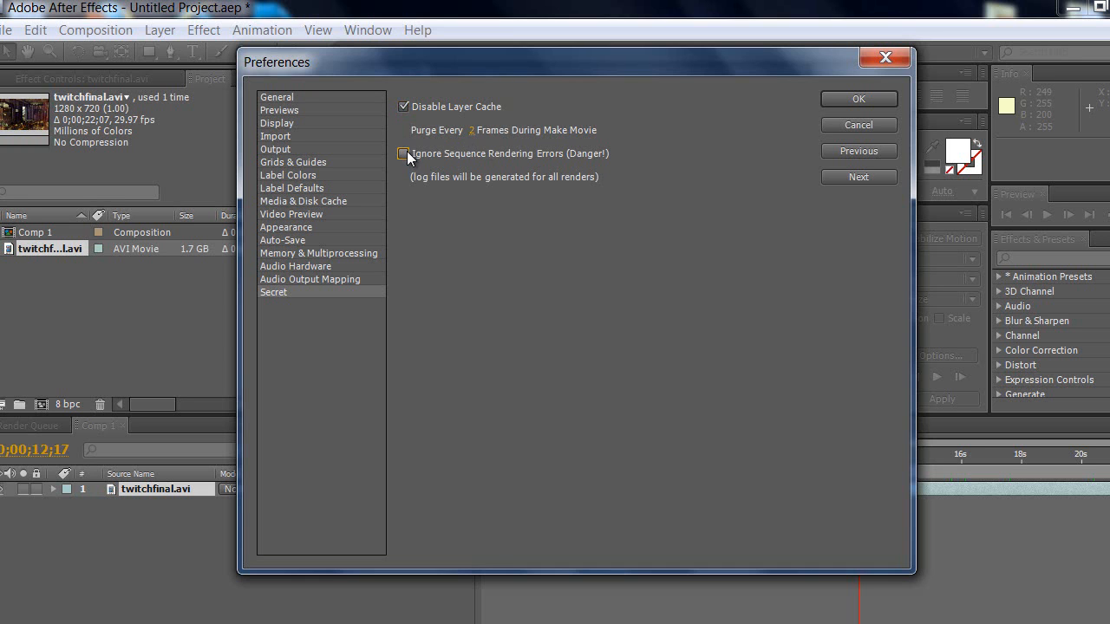
click(403, 154)
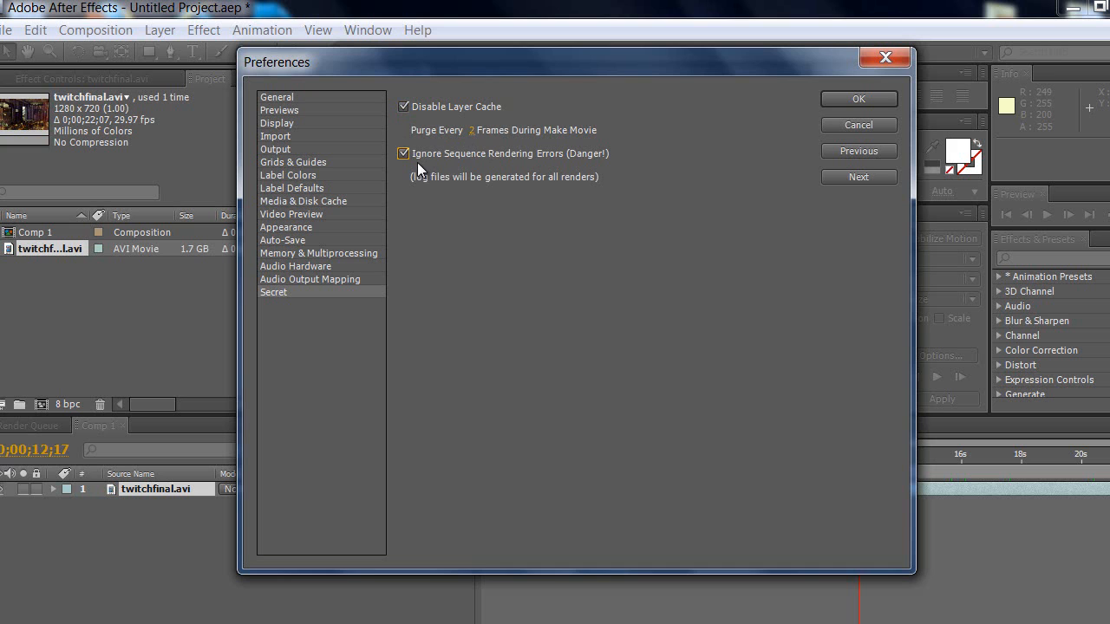
mouse_move(494, 165)
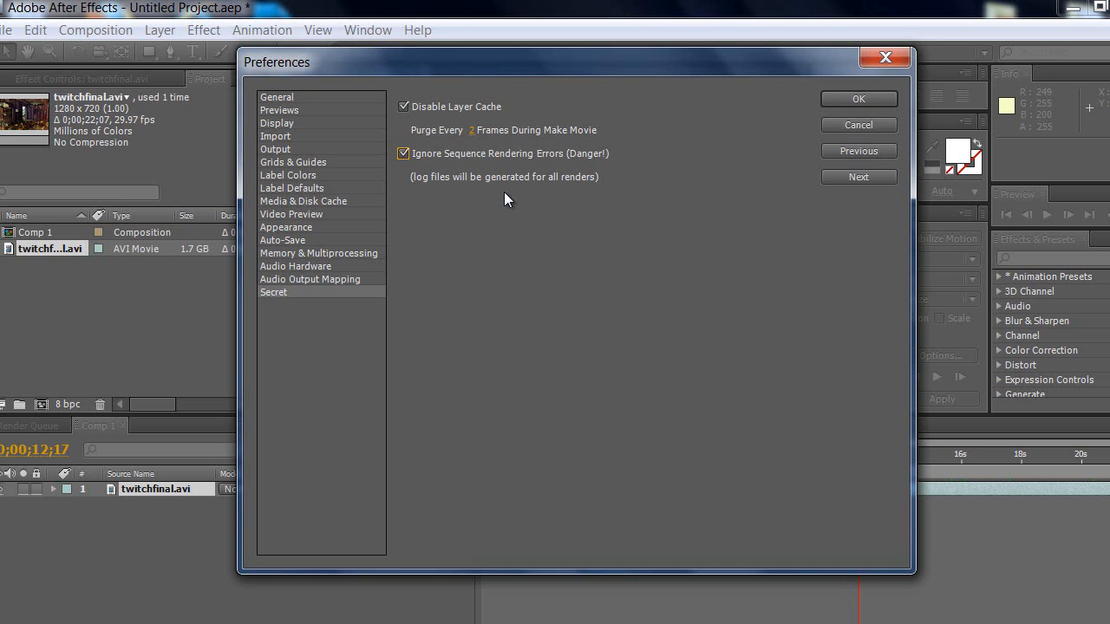
mouse_move(605, 338)
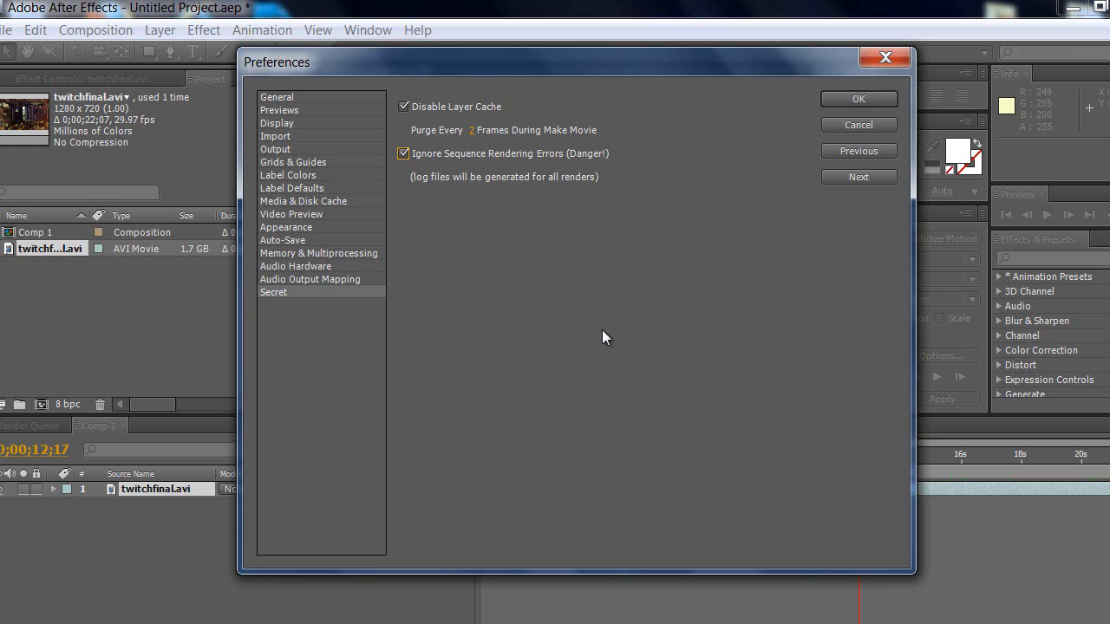
mouse_move(511, 354)
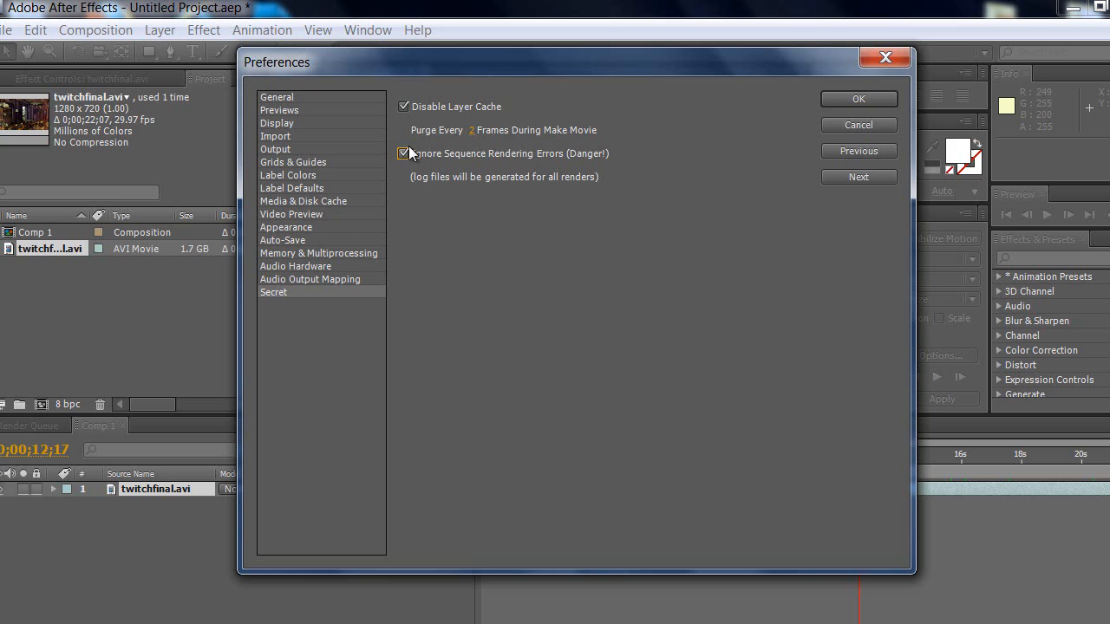
click(403, 154)
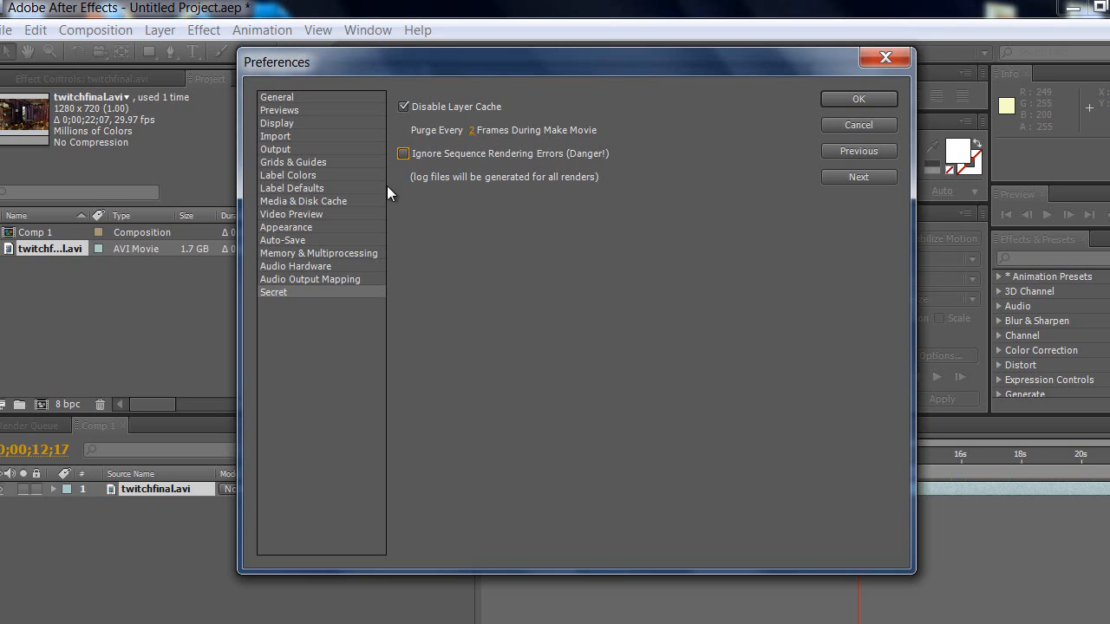
mouse_move(379, 203)
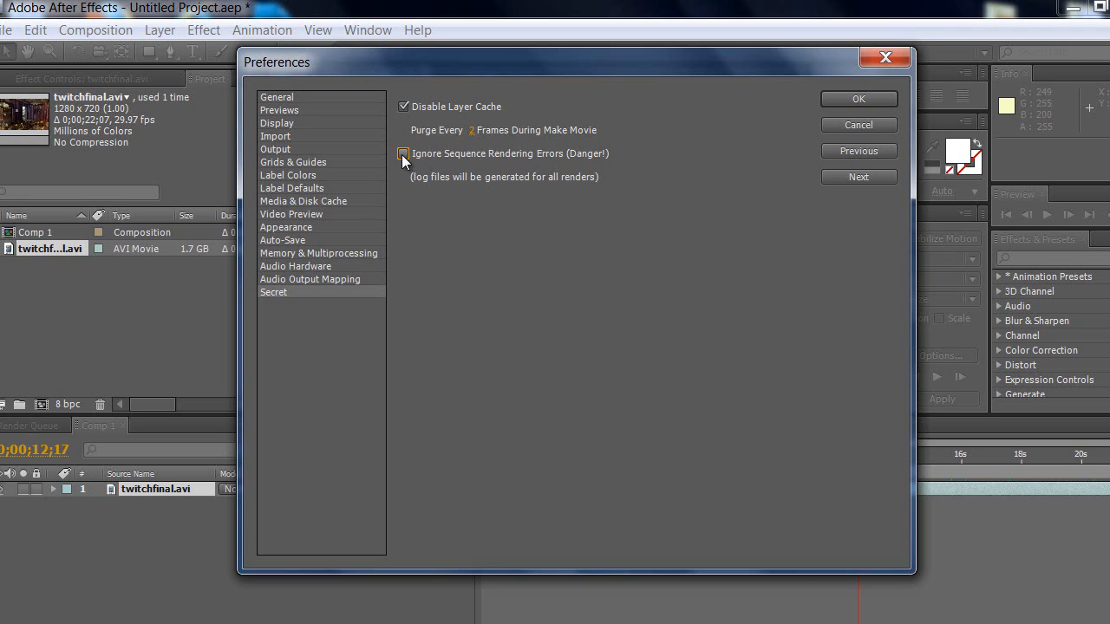
click(403, 154)
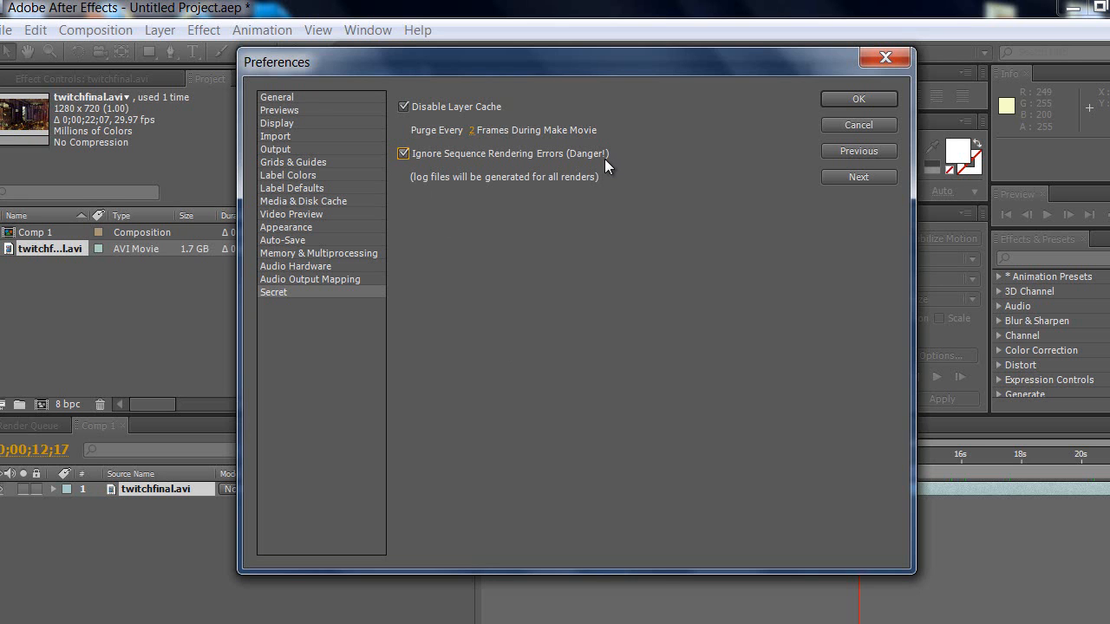
mouse_move(607, 194)
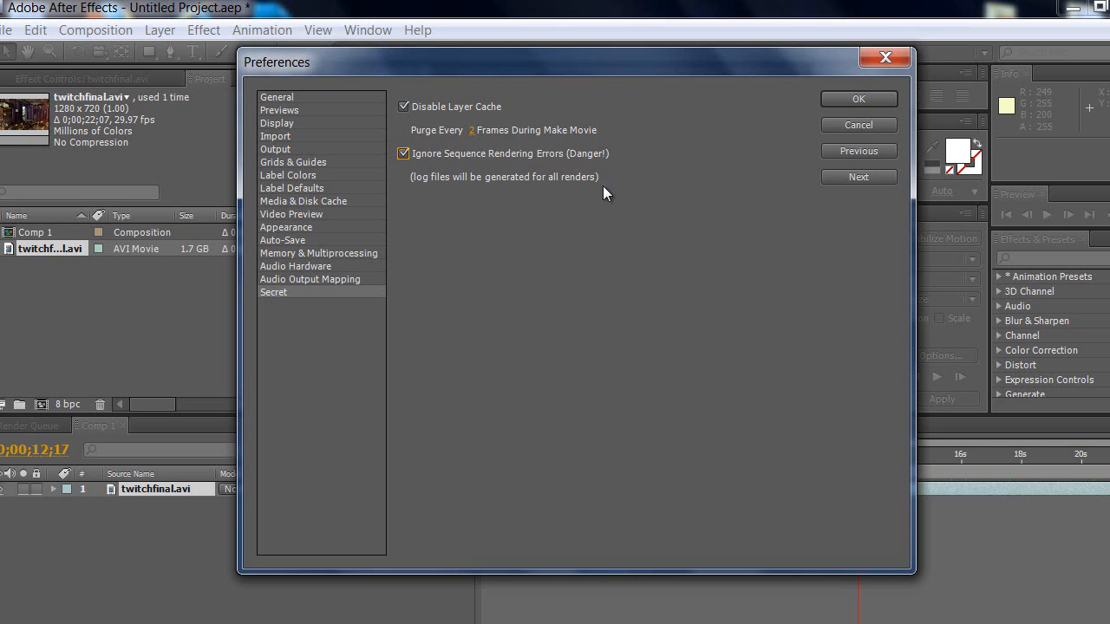
mouse_move(468, 236)
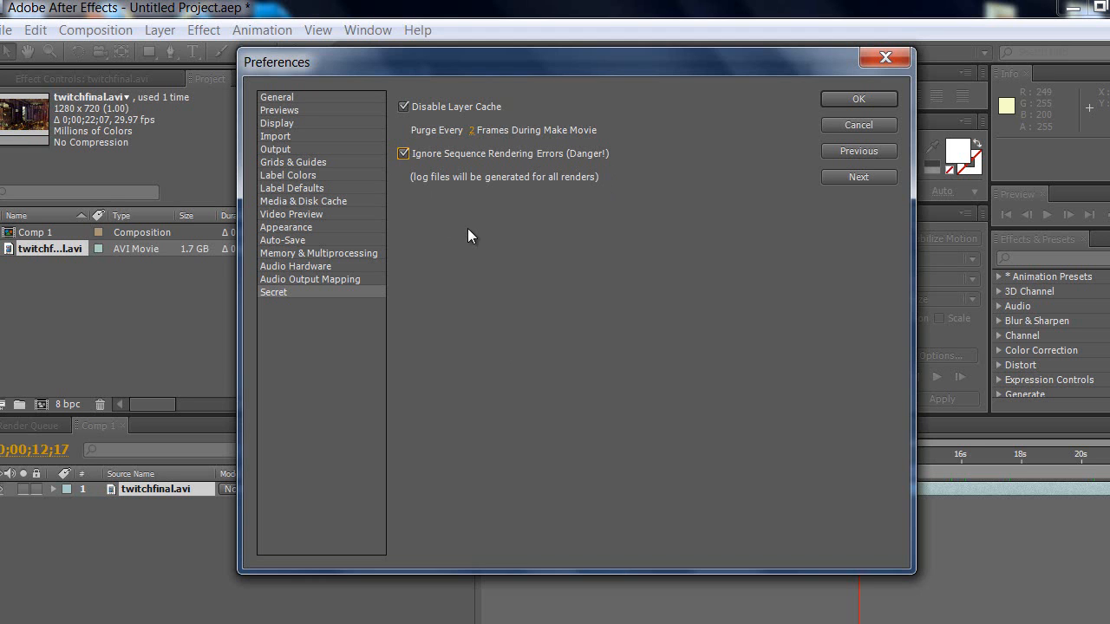
mouse_move(450, 189)
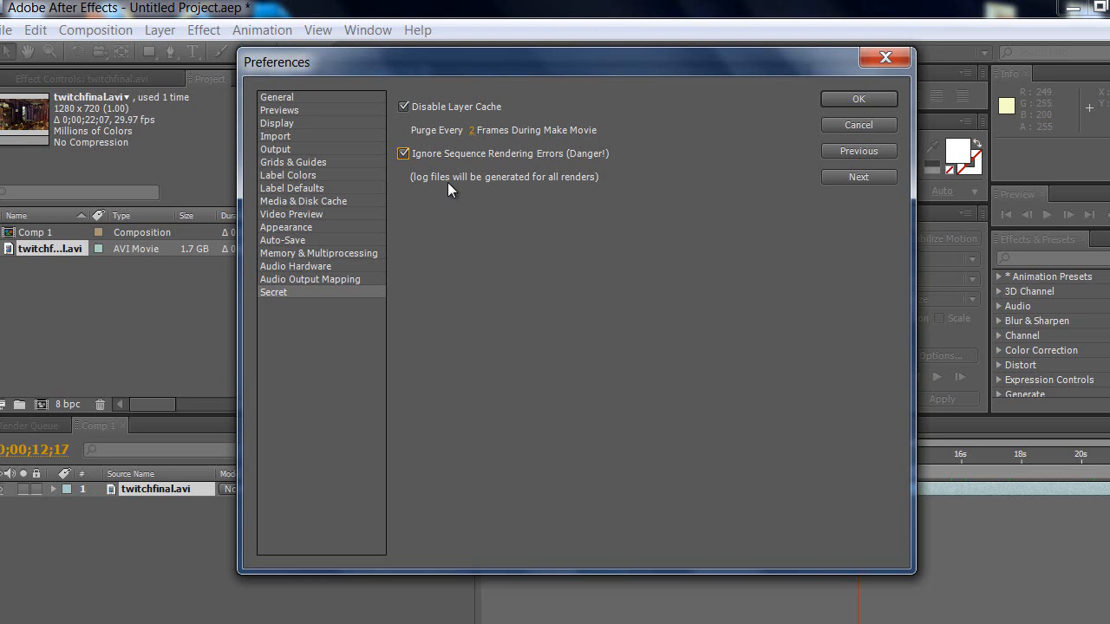
mouse_move(862, 119)
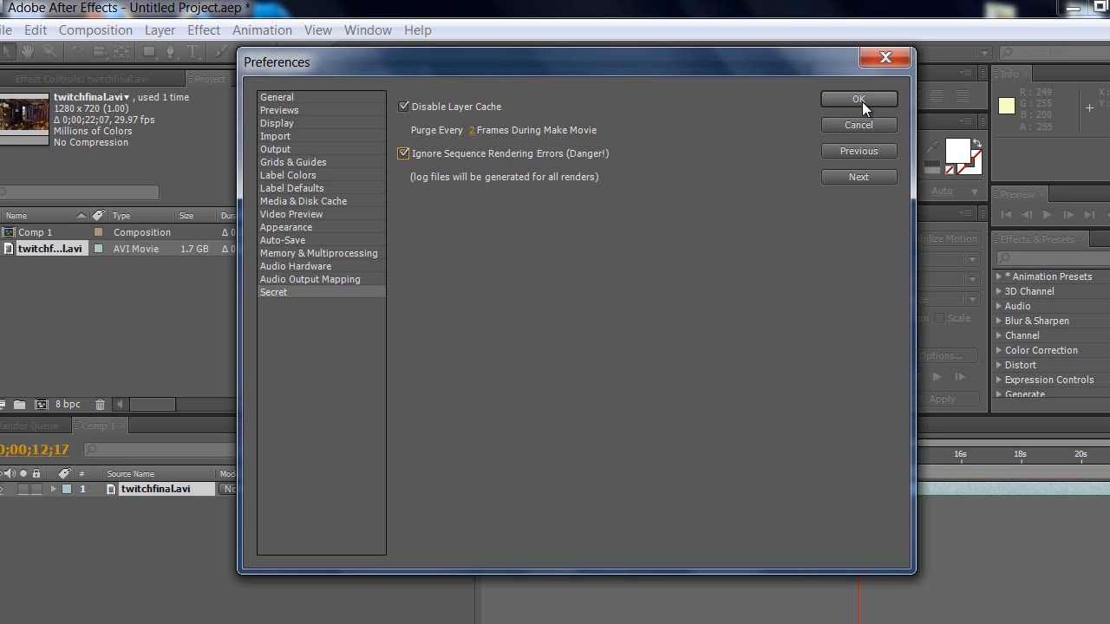
mouse_move(869, 107)
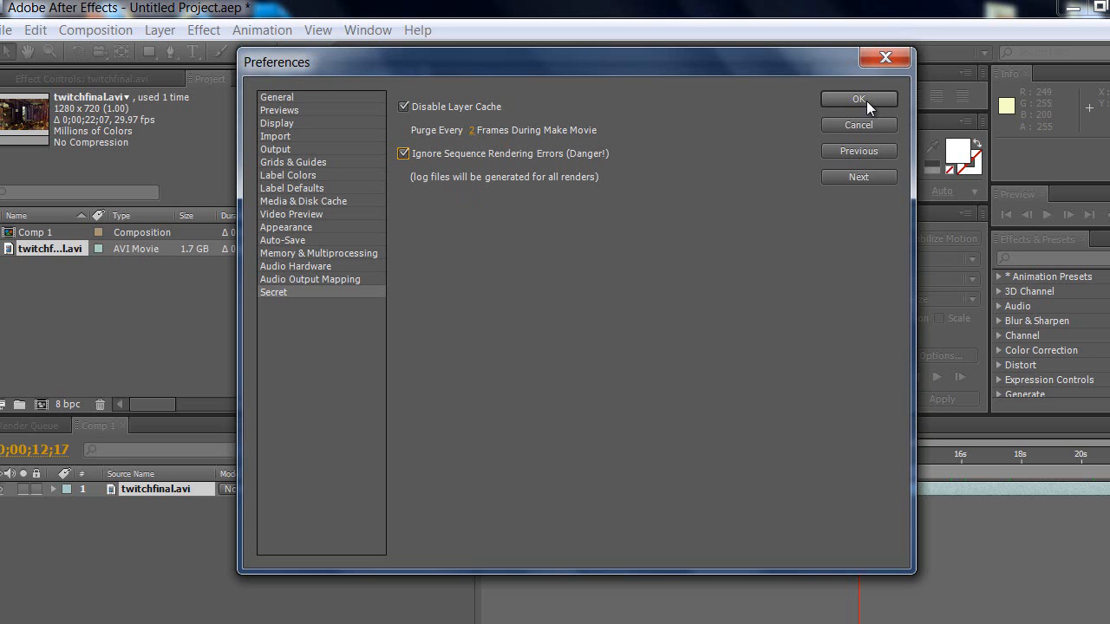
Apply the Preferences, add Comp 1 to the Render Queue, and return to Comp 1's timeline
click(858, 98)
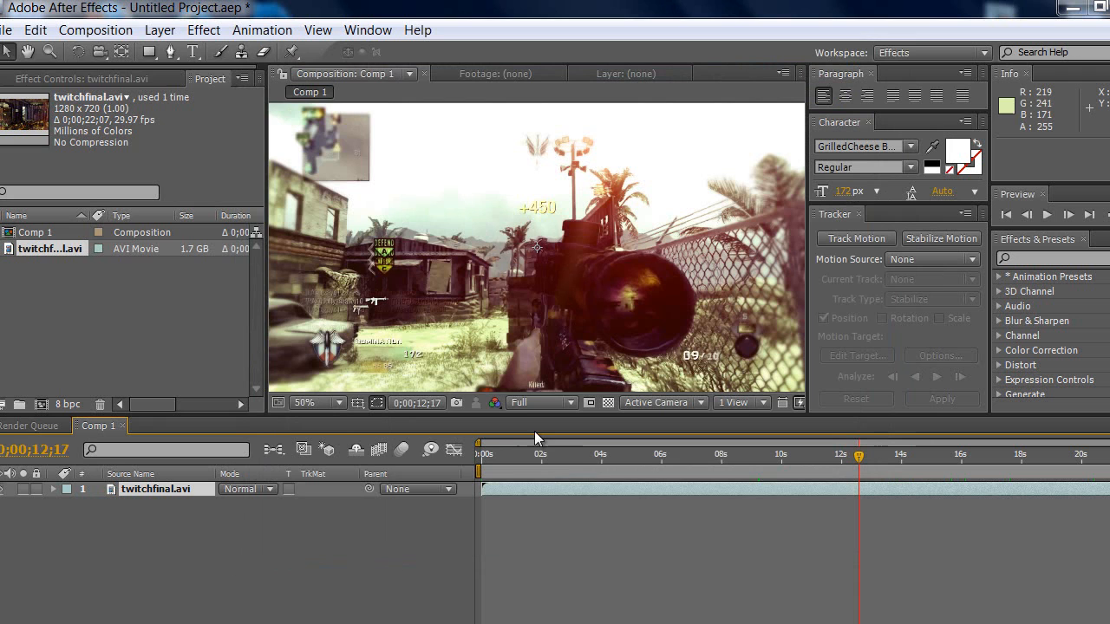
click(95, 29)
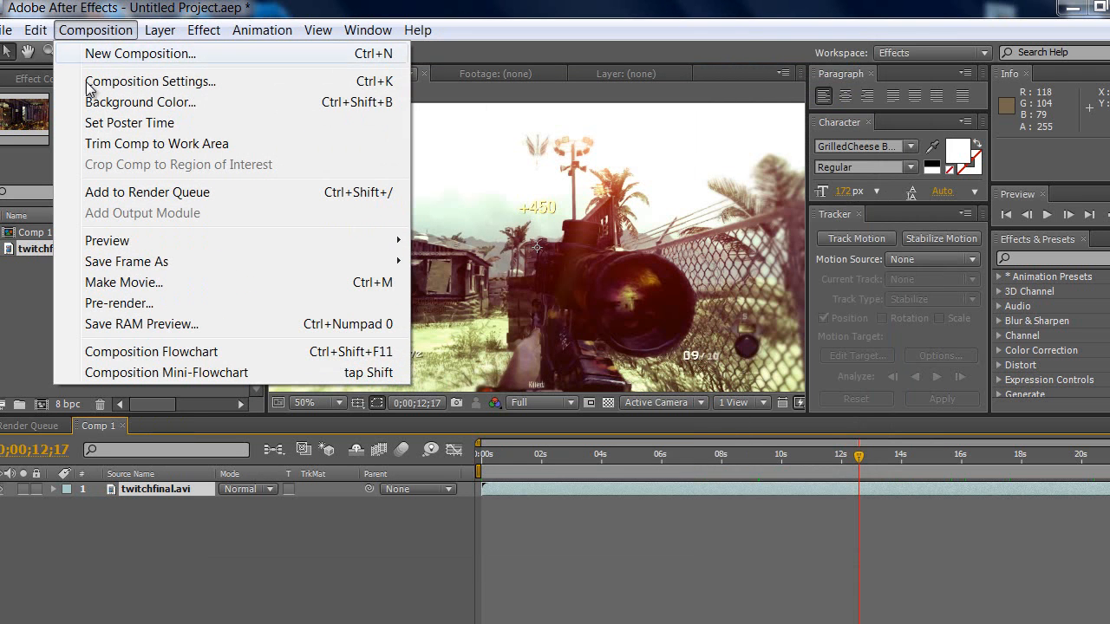
mouse_move(130, 192)
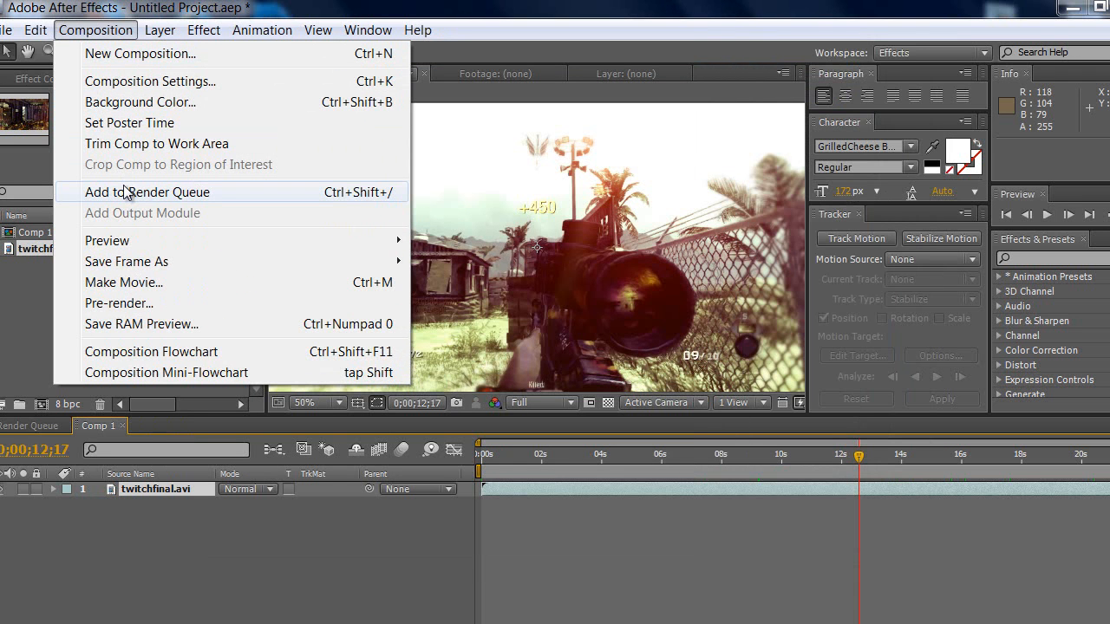
click(146, 192)
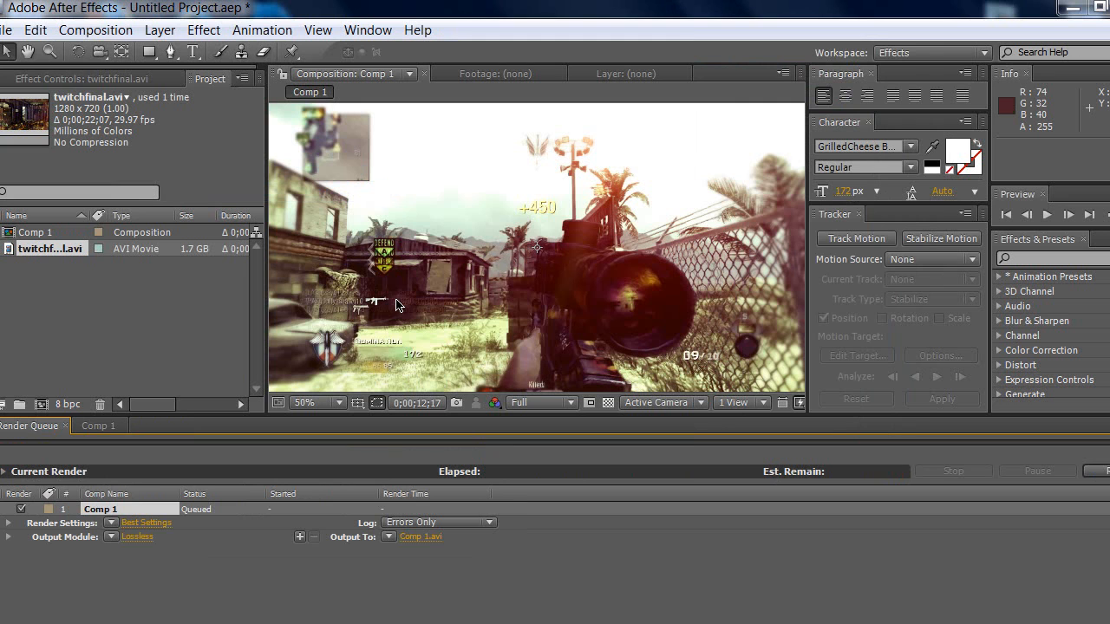
mouse_move(426, 540)
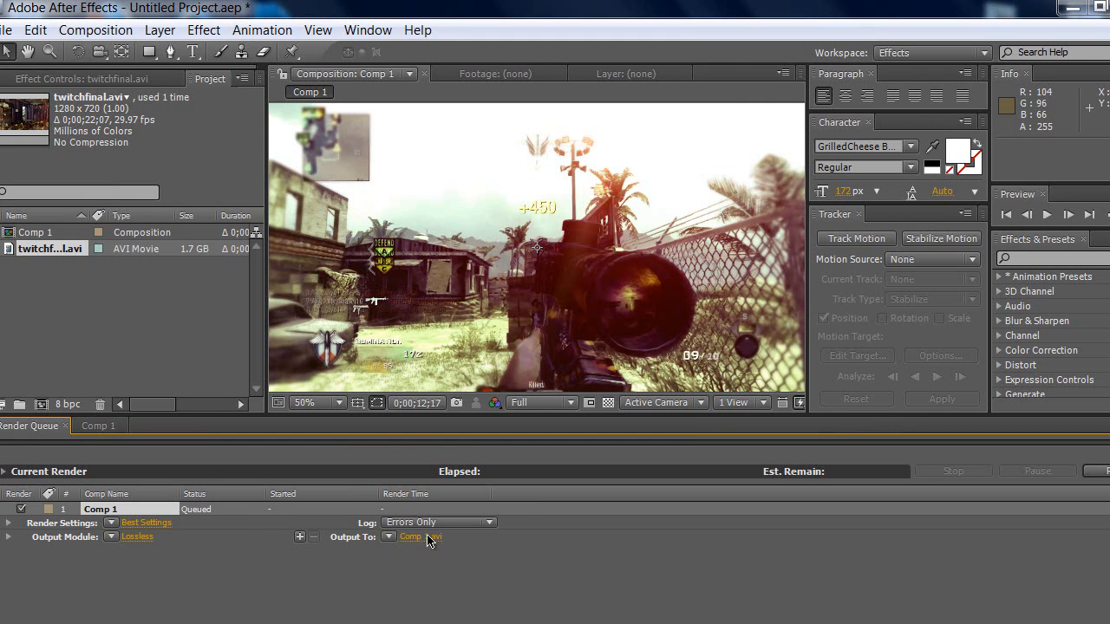
mouse_move(442, 338)
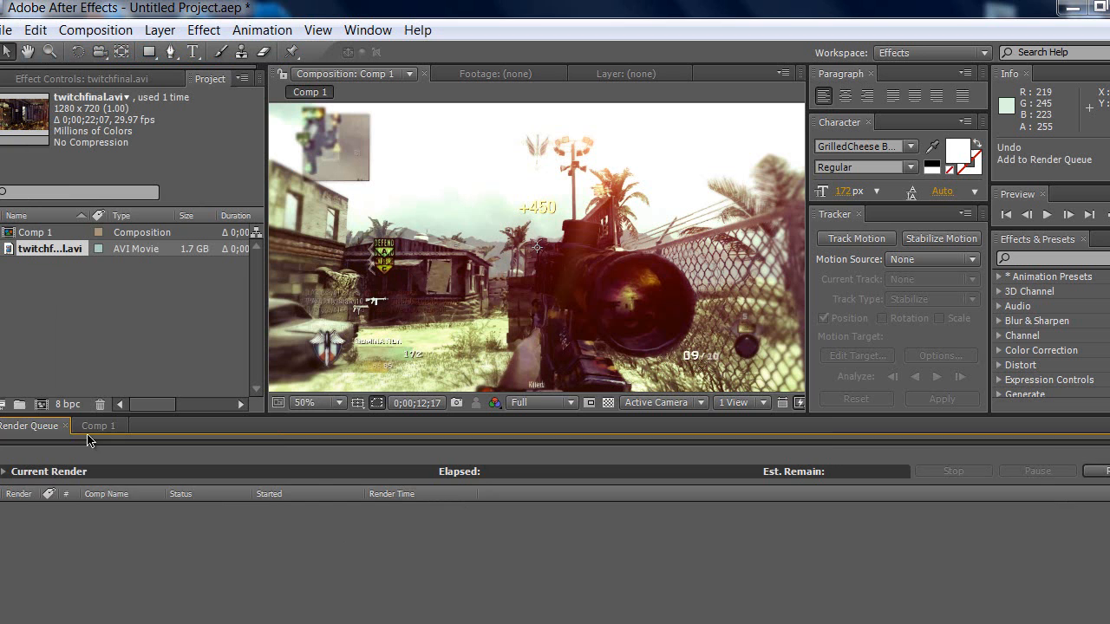
click(98, 425)
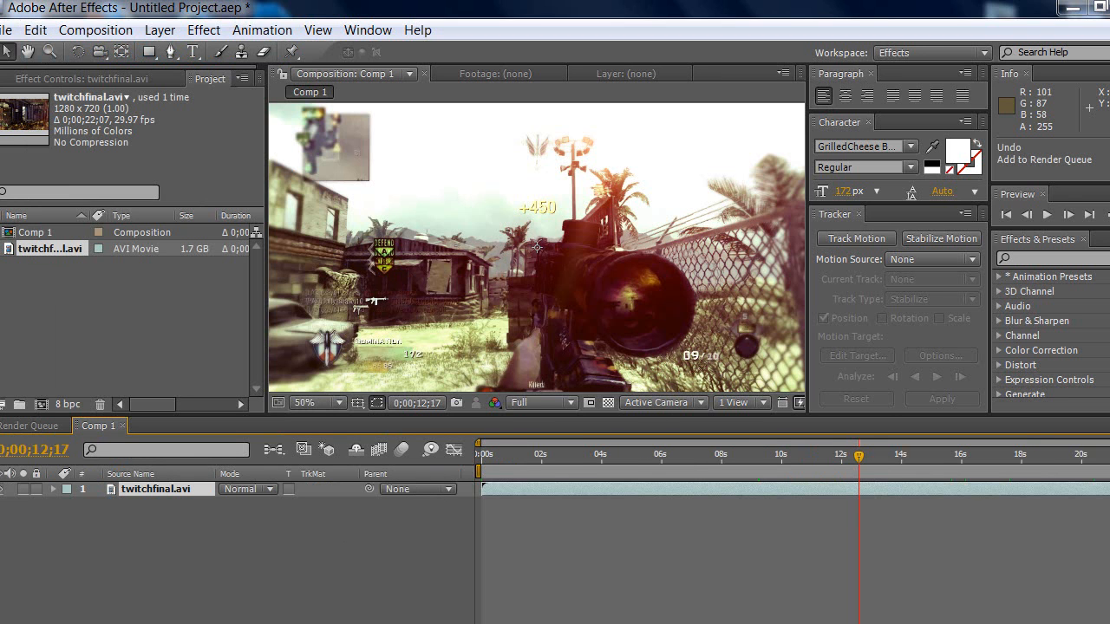
mouse_move(82, 74)
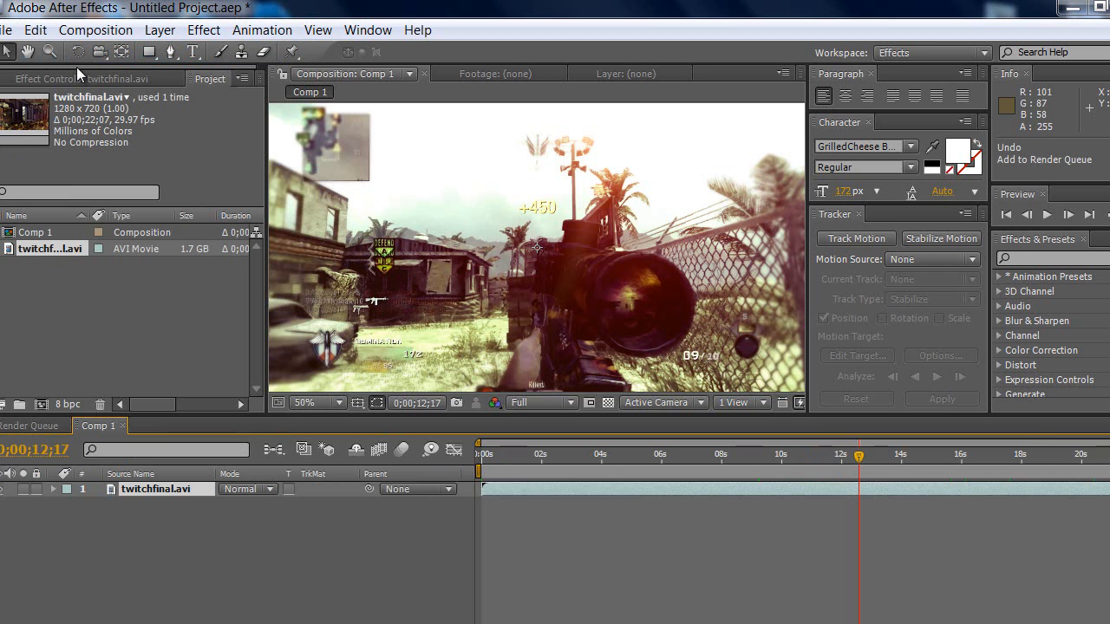
mouse_move(122, 45)
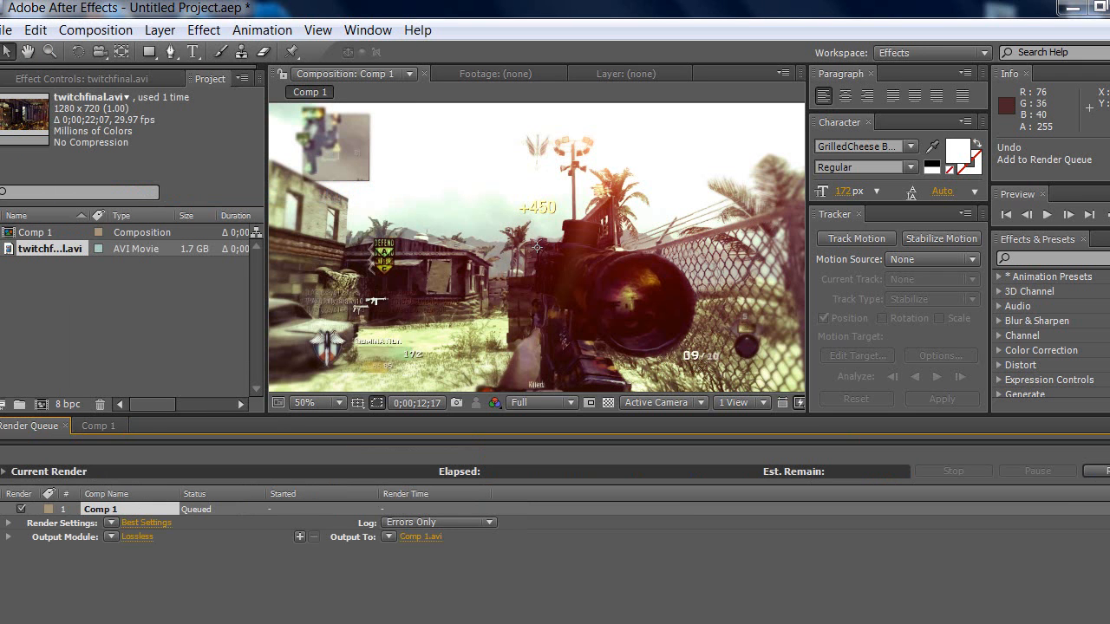
mouse_move(1090, 485)
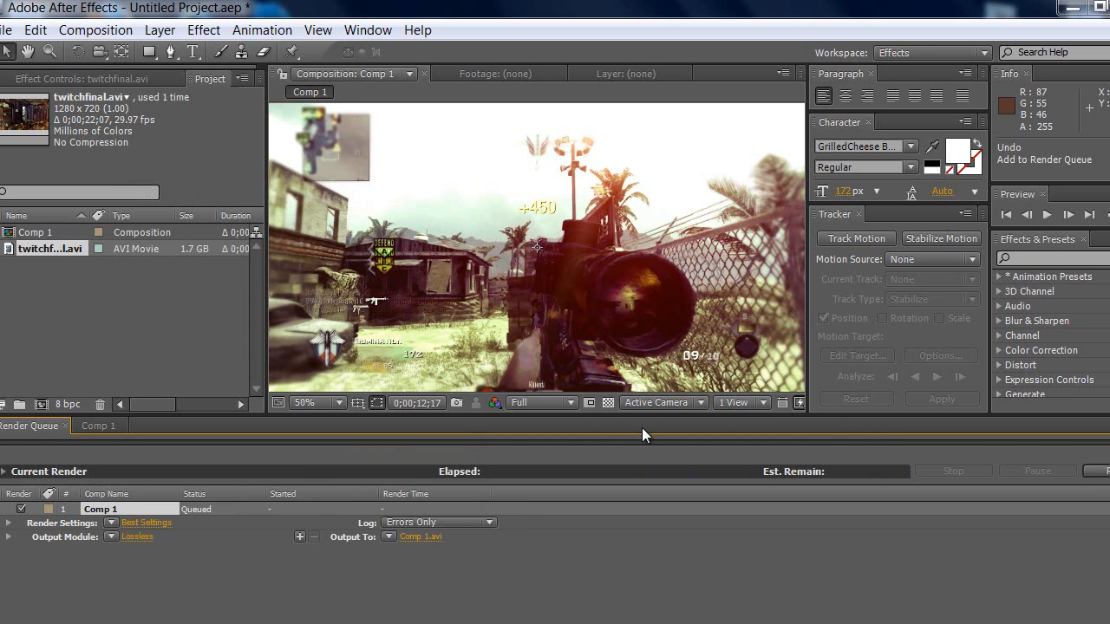
mouse_move(568, 403)
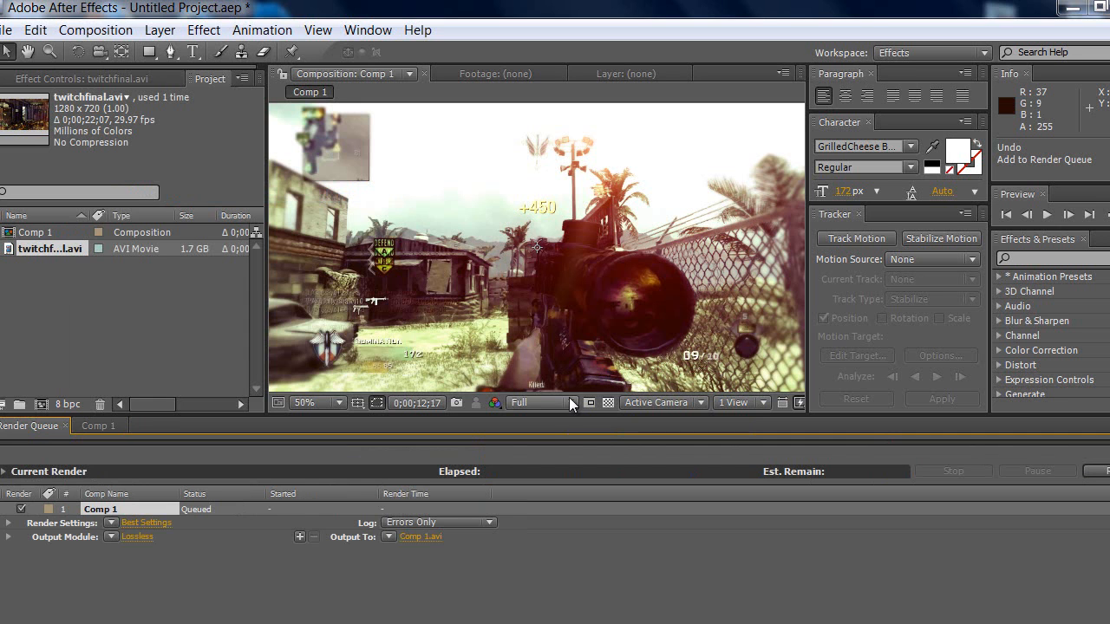
mouse_move(511, 309)
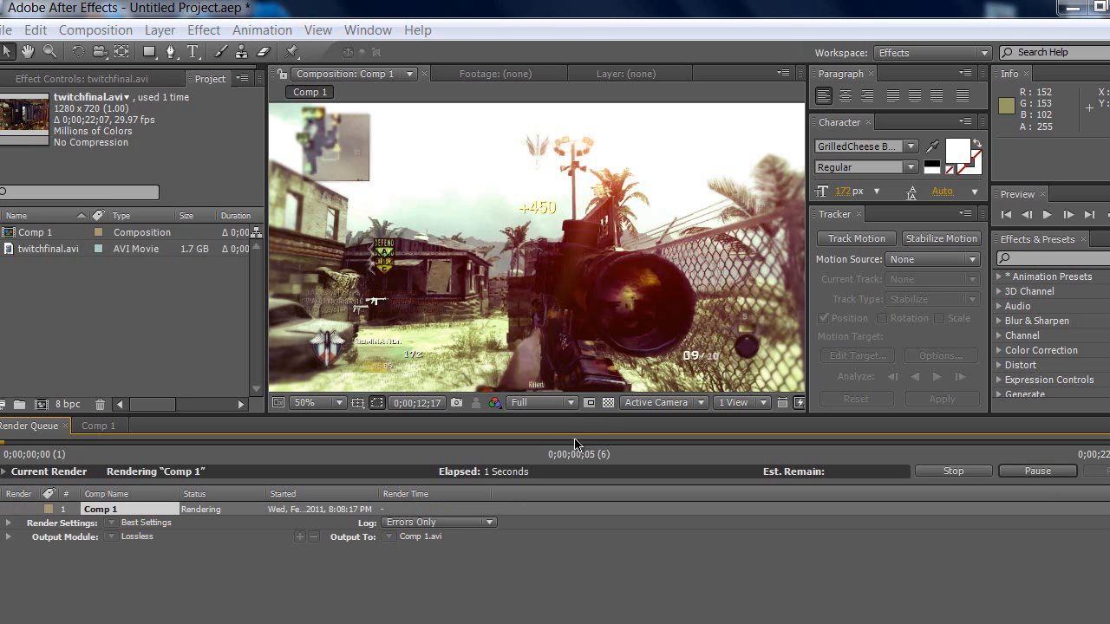
mouse_move(620, 343)
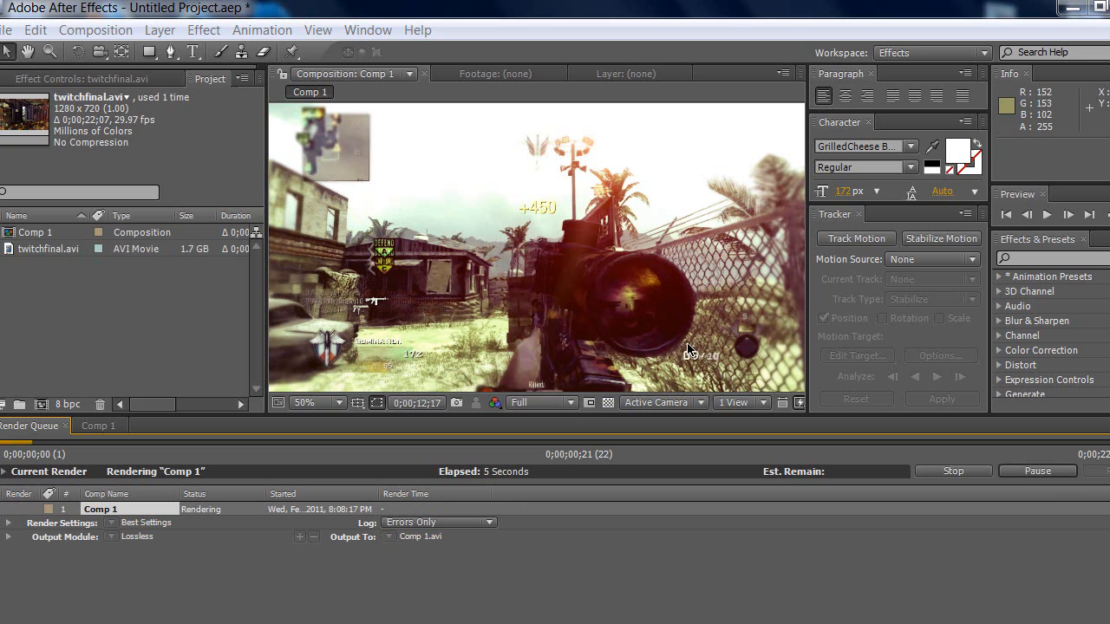
mouse_move(783, 391)
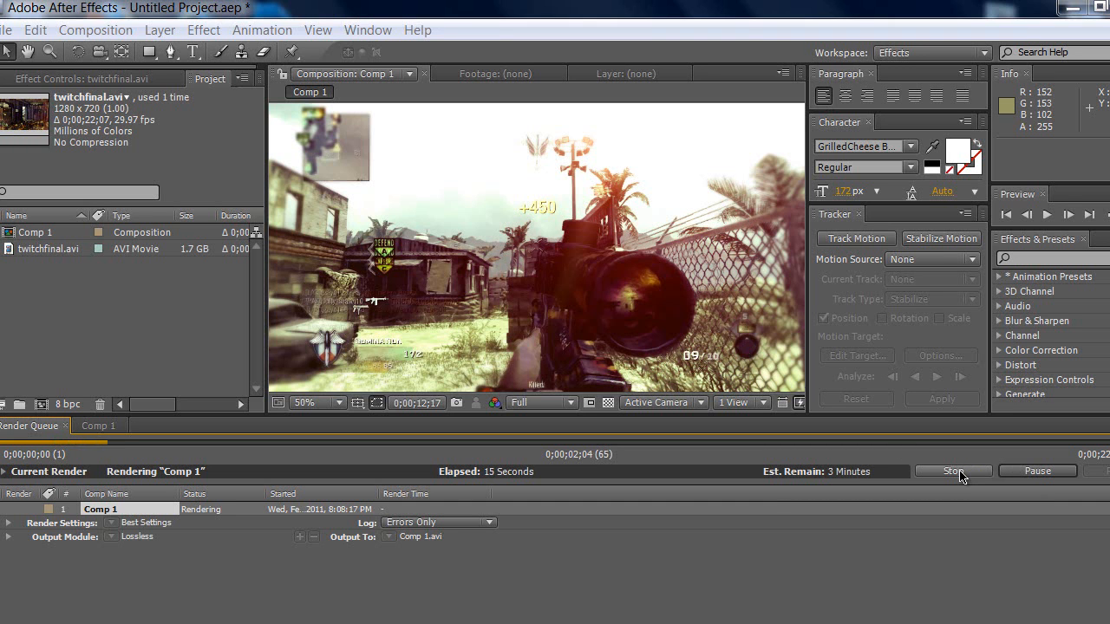
mouse_move(921, 468)
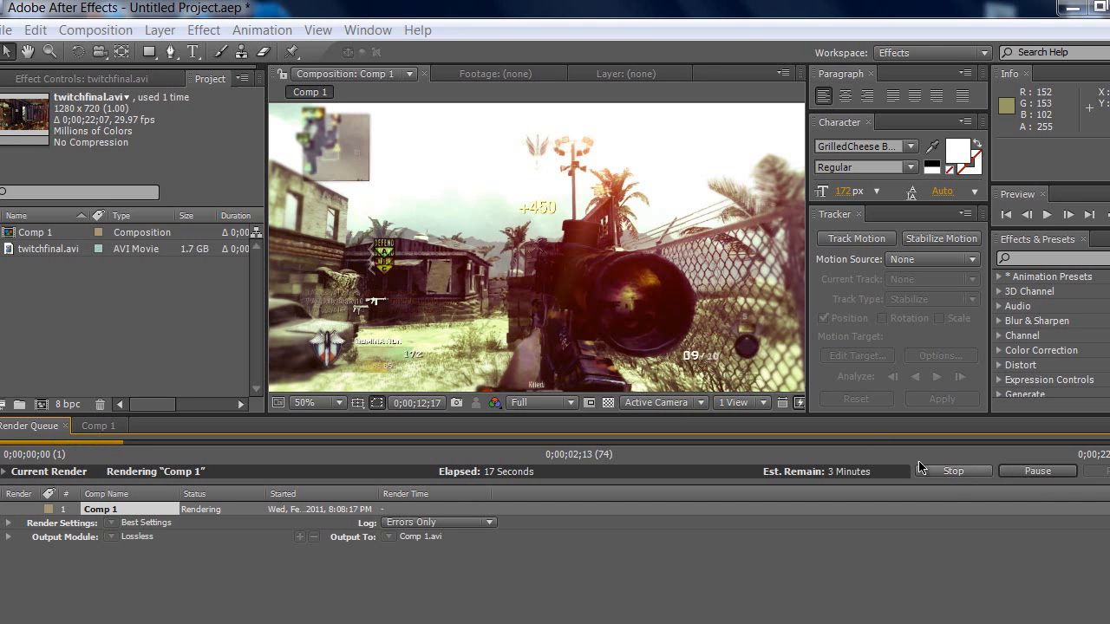
mouse_move(753, 514)
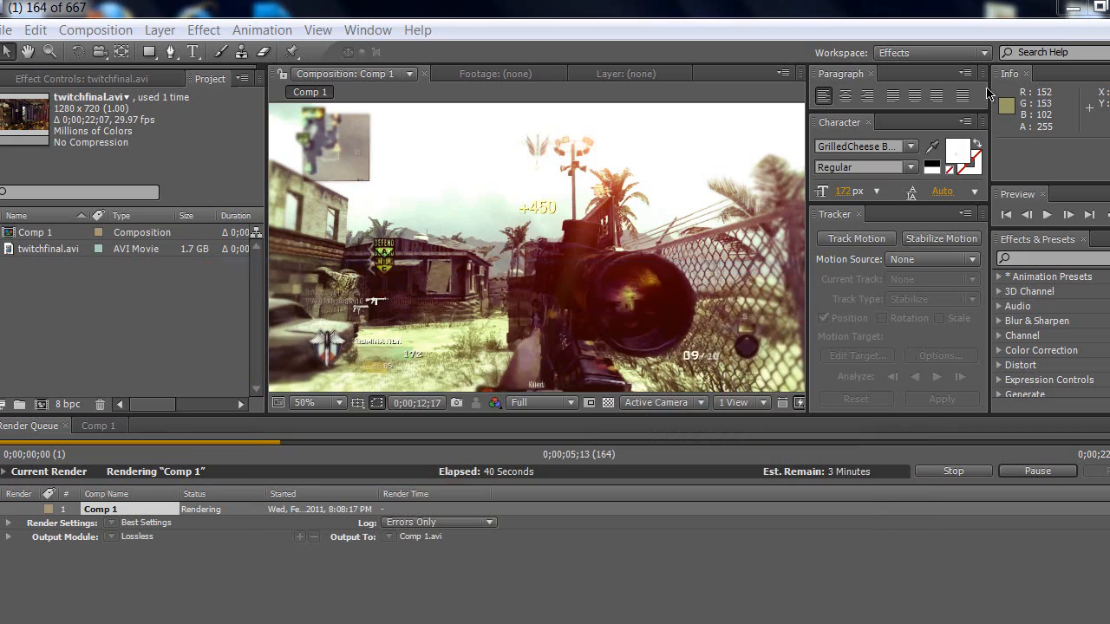
mouse_move(904, 279)
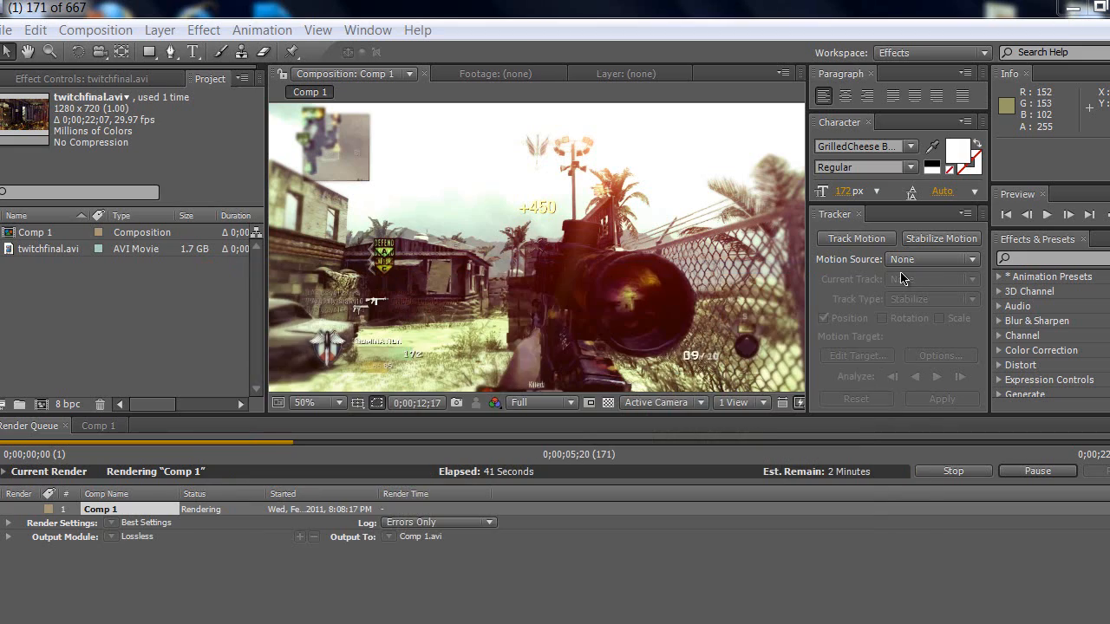